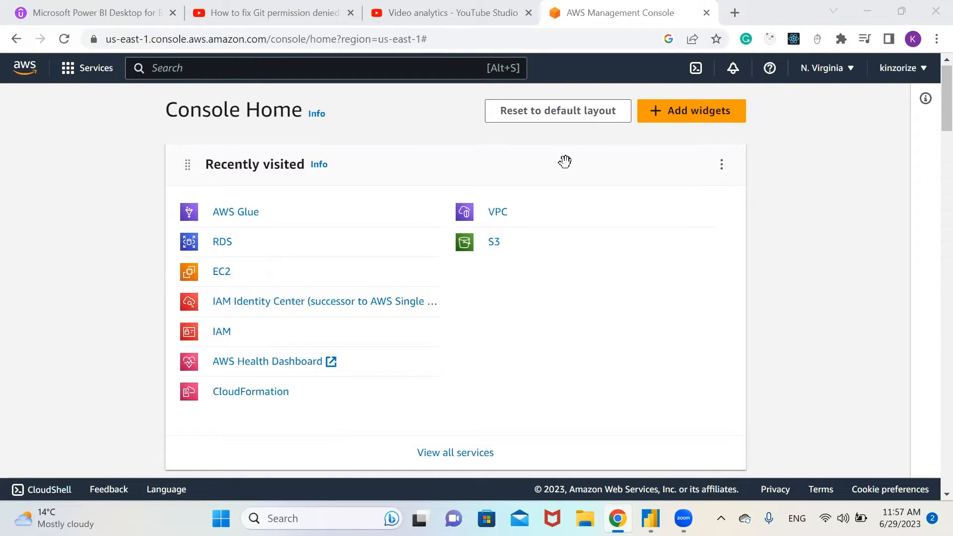
pyautogui.moveTo(607, 202)
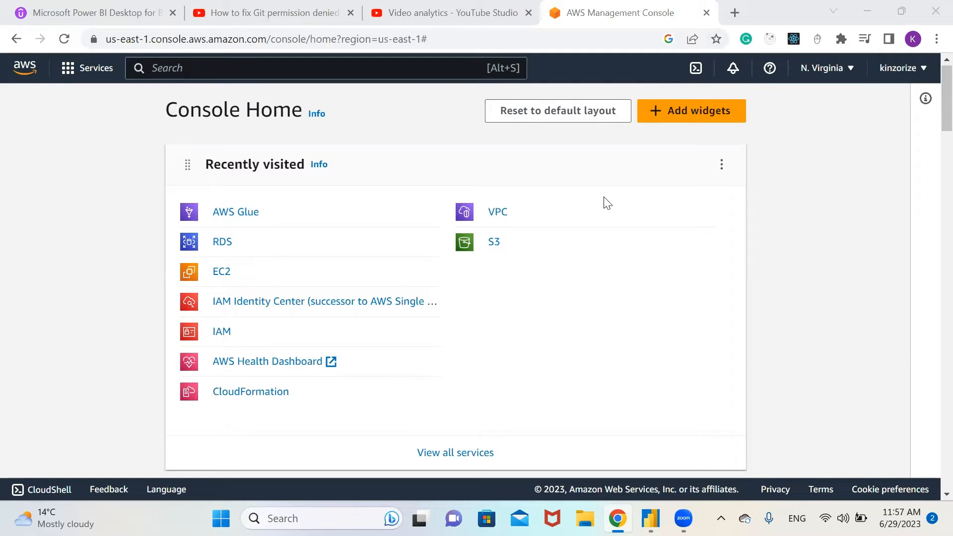
pyautogui.moveTo(361, 203)
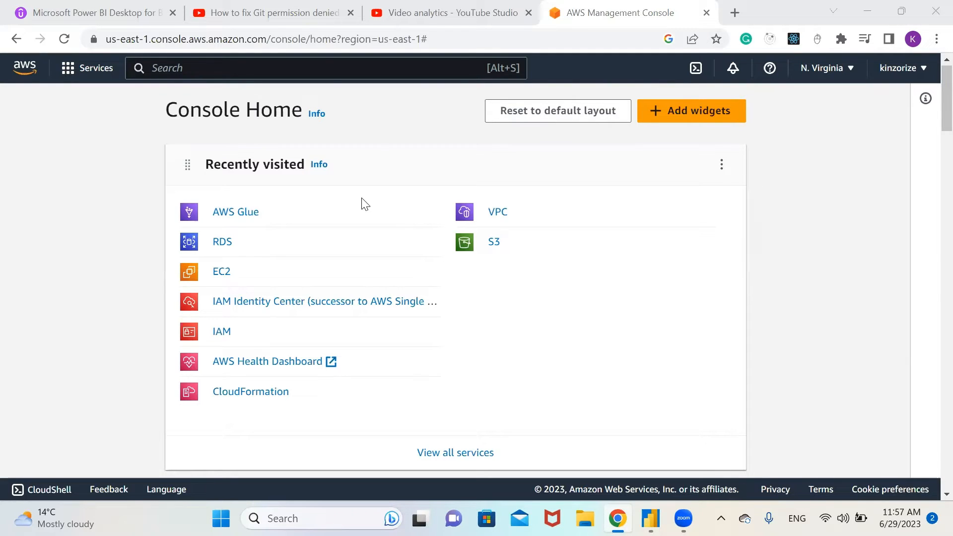
# - Search for 'ec2', open the EC2 instances list, and begin launching a new instance
pyautogui.click(325, 68)
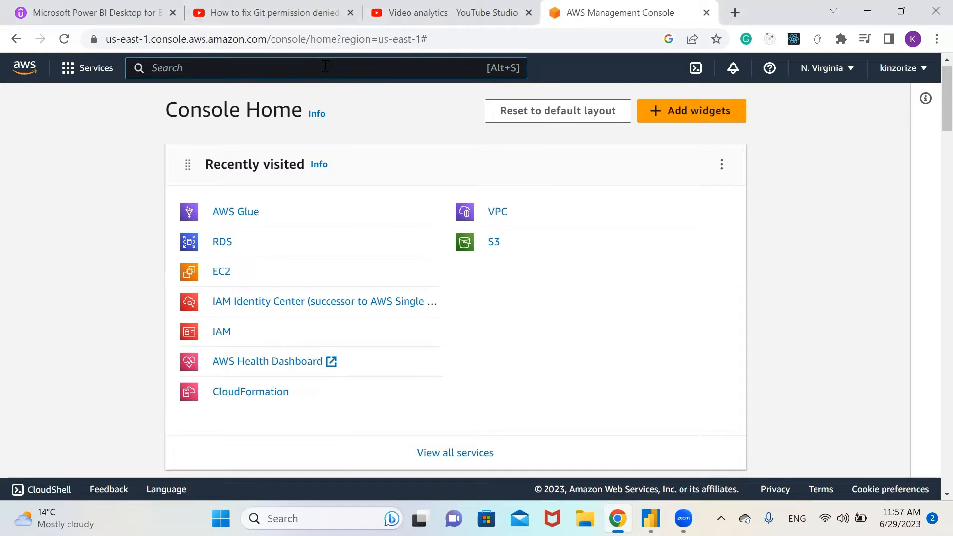
pyautogui.write('ec2')
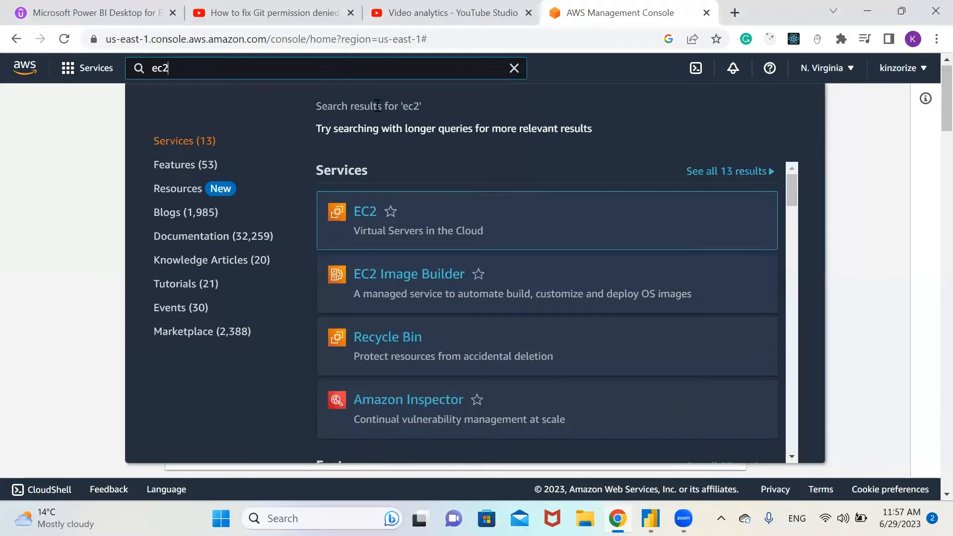
pyautogui.click(365, 211)
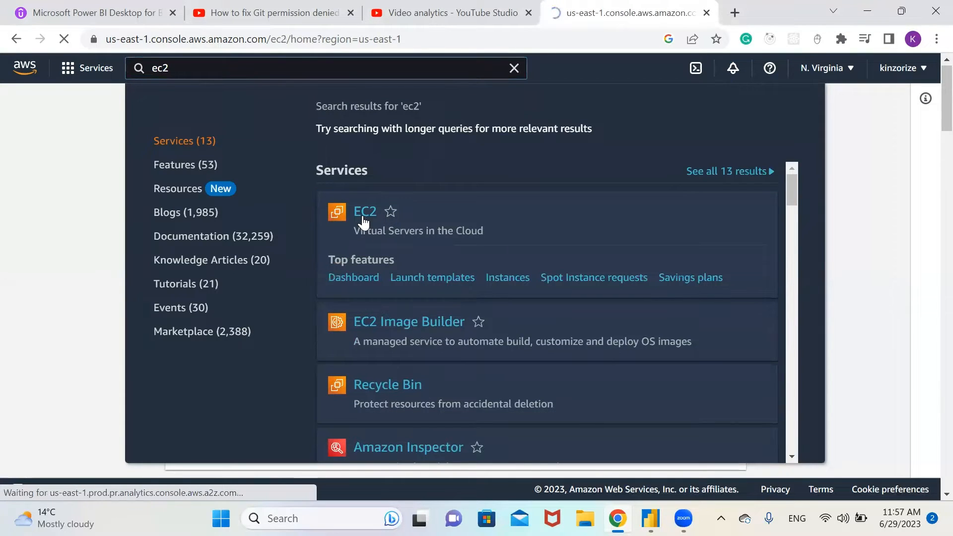
pyautogui.click(365, 212)
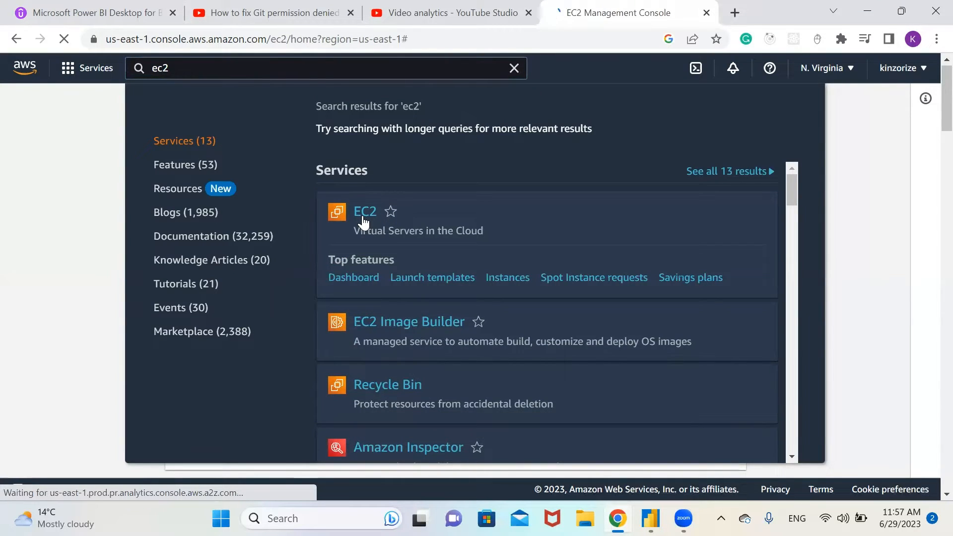
pyautogui.click(364, 212)
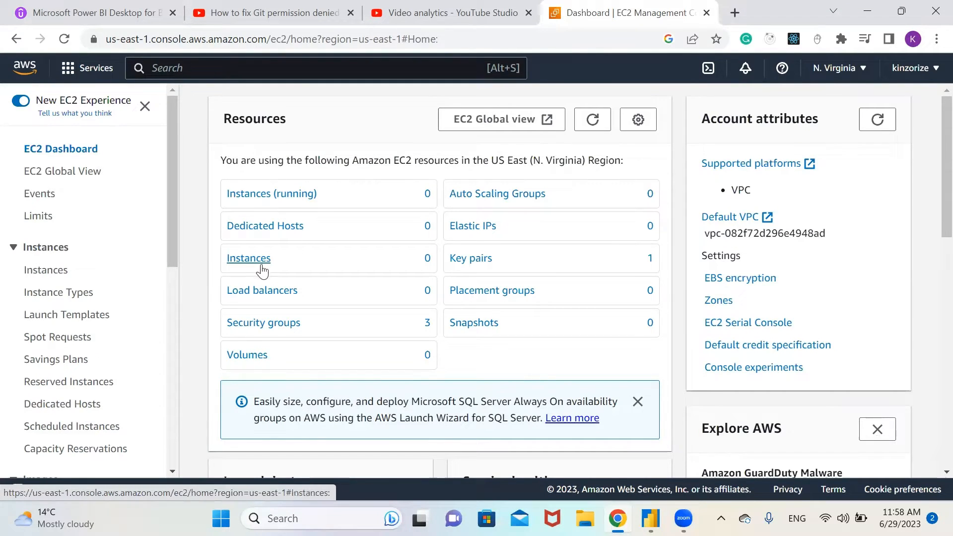
pyautogui.click(248, 257)
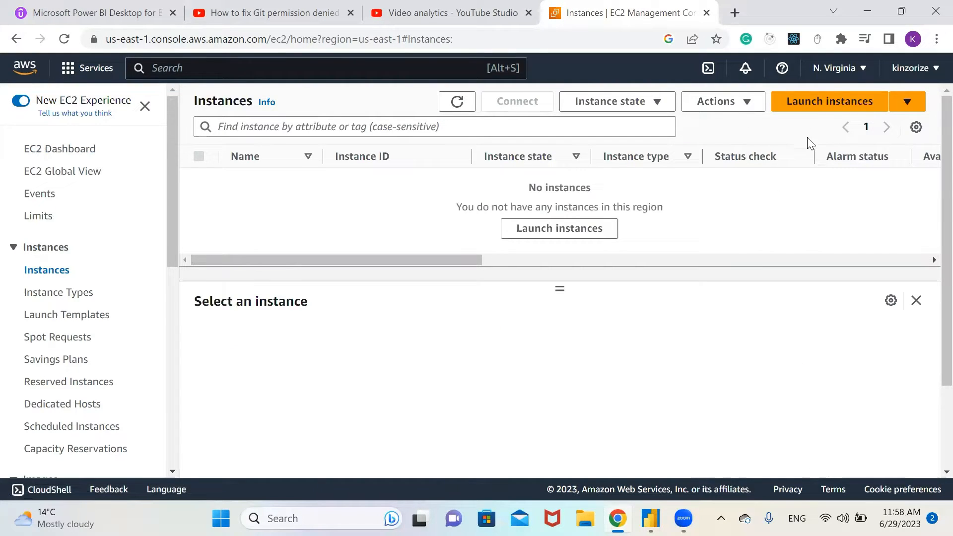
pyautogui.click(829, 101)
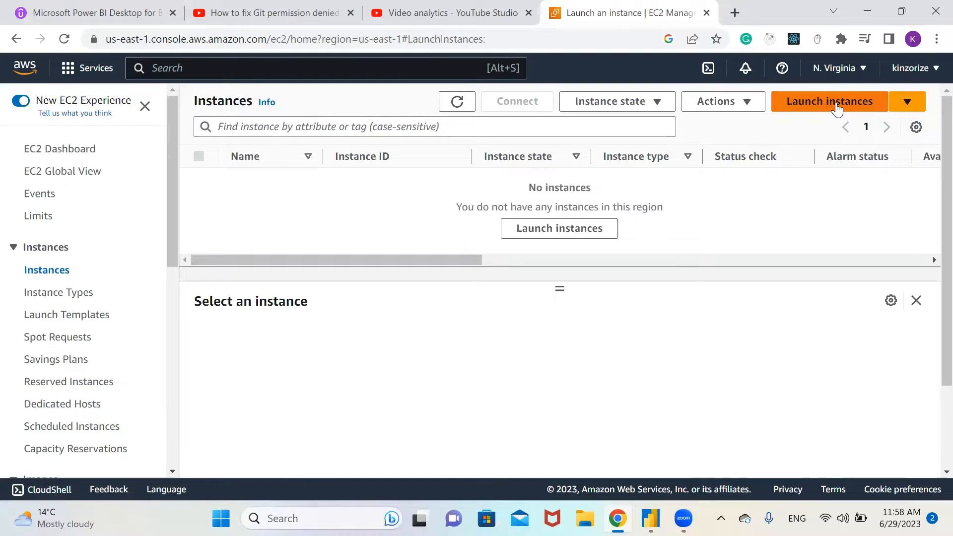
# - Pick the Microsoft Windows Server 2022 Base image, keeping the t2.micro instance type
pyautogui.click(828, 101)
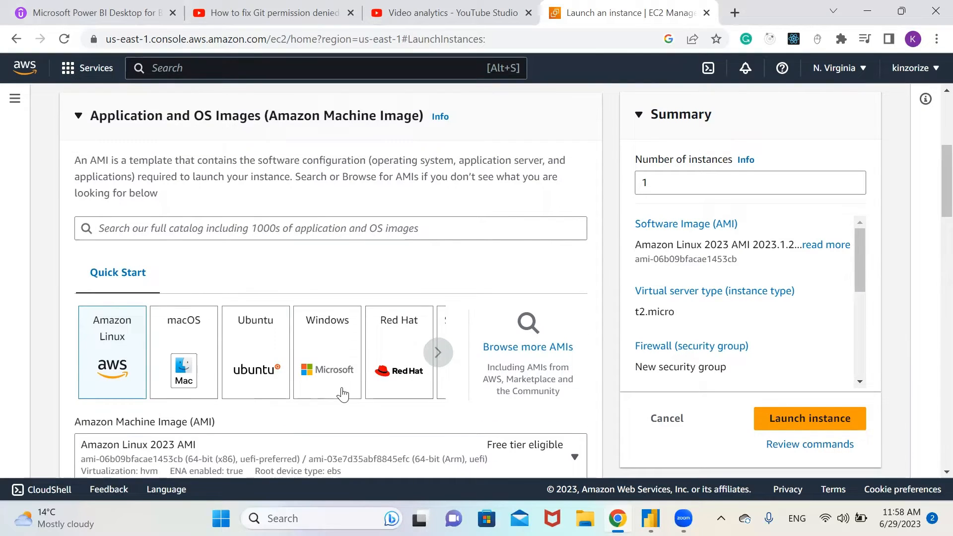
pyautogui.moveTo(328, 370)
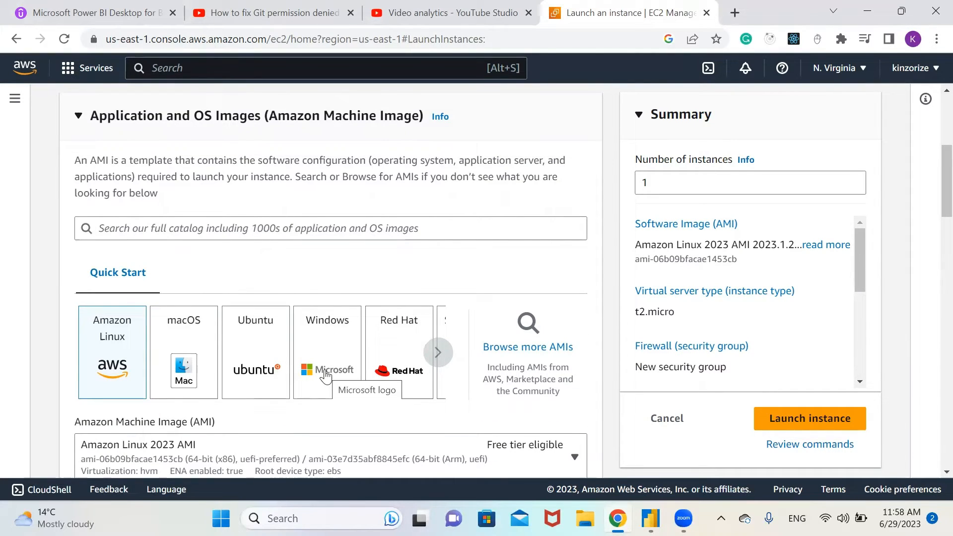
pyautogui.click(327, 352)
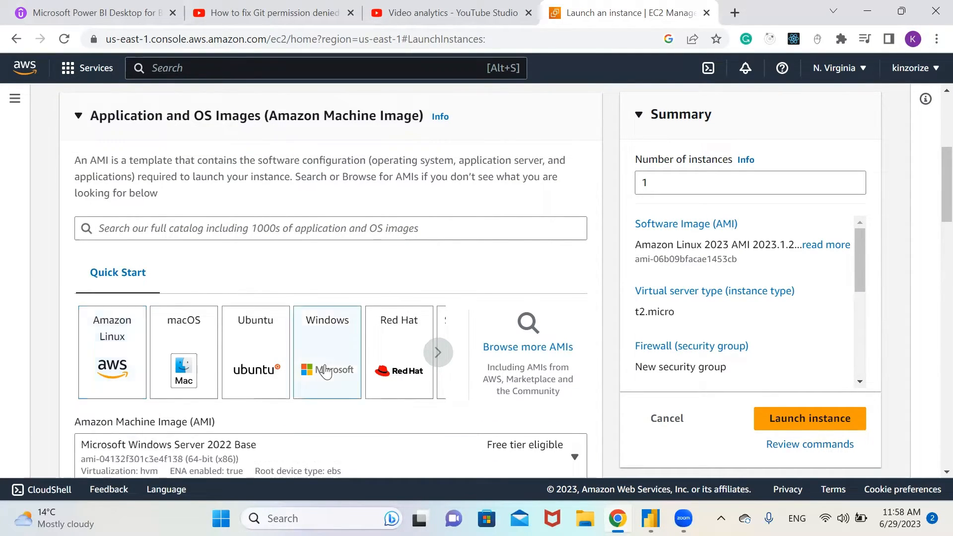
pyautogui.click(327, 351)
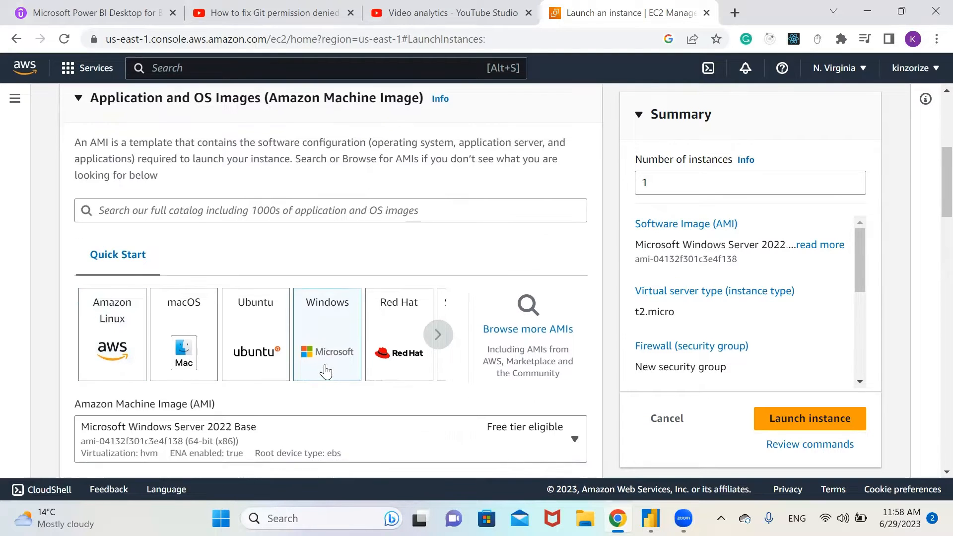
pyautogui.scroll(-3)
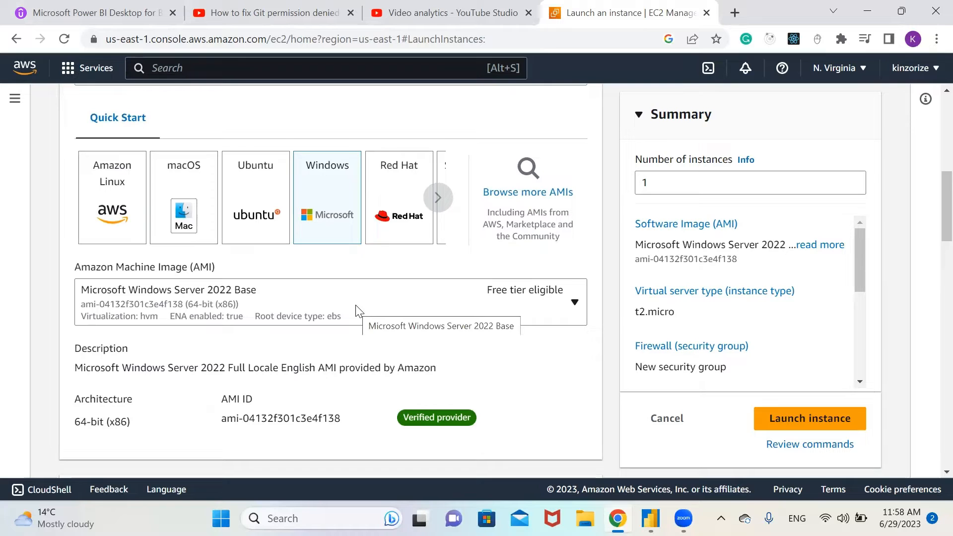
pyautogui.scroll(-3)
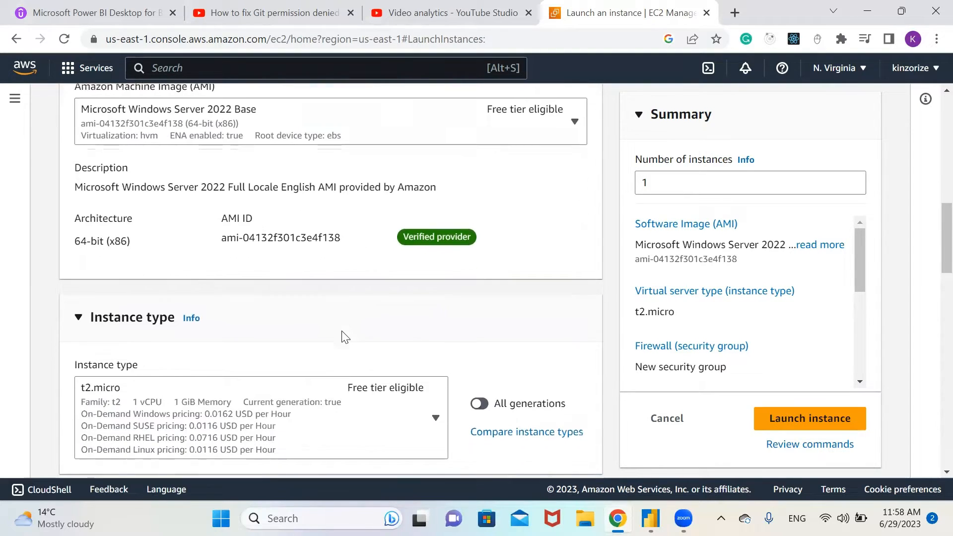
pyautogui.scroll(-3)
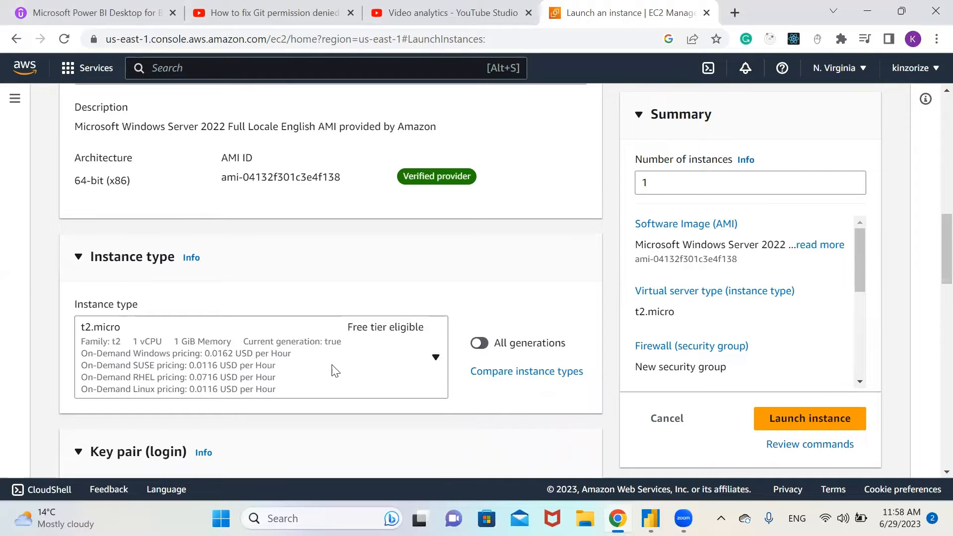
pyautogui.scroll(-3)
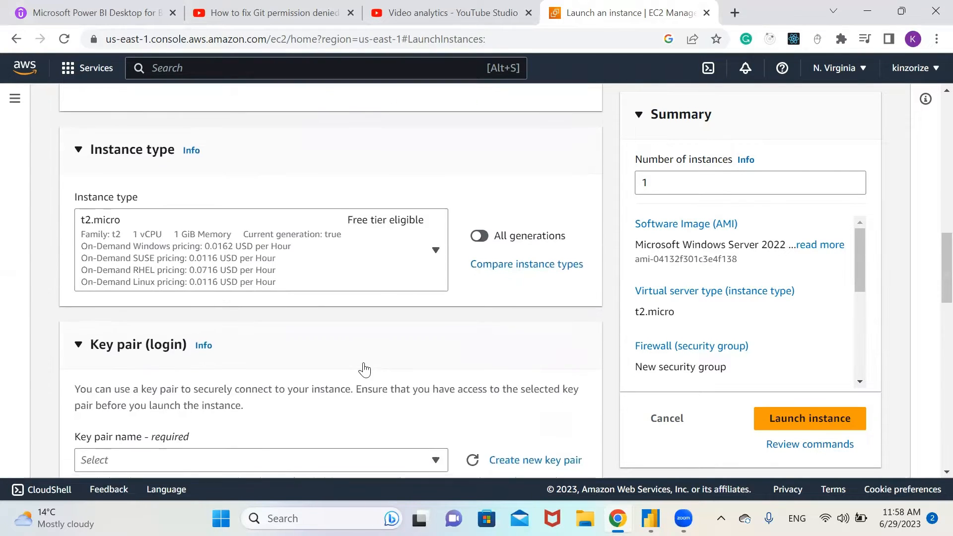
pyautogui.scroll(-3)
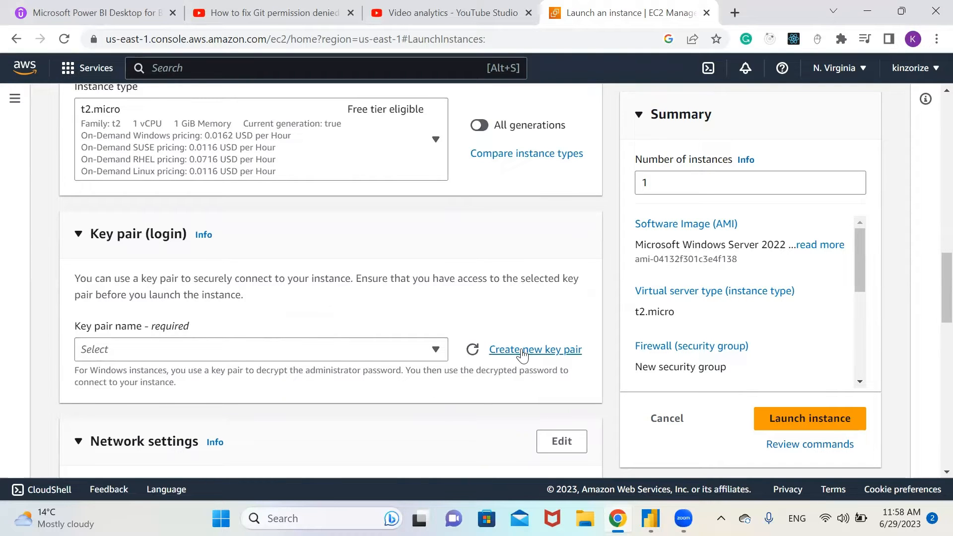
# - Create a new RSA key pair named 'rdp' and download rdp.pem
pyautogui.click(534, 349)
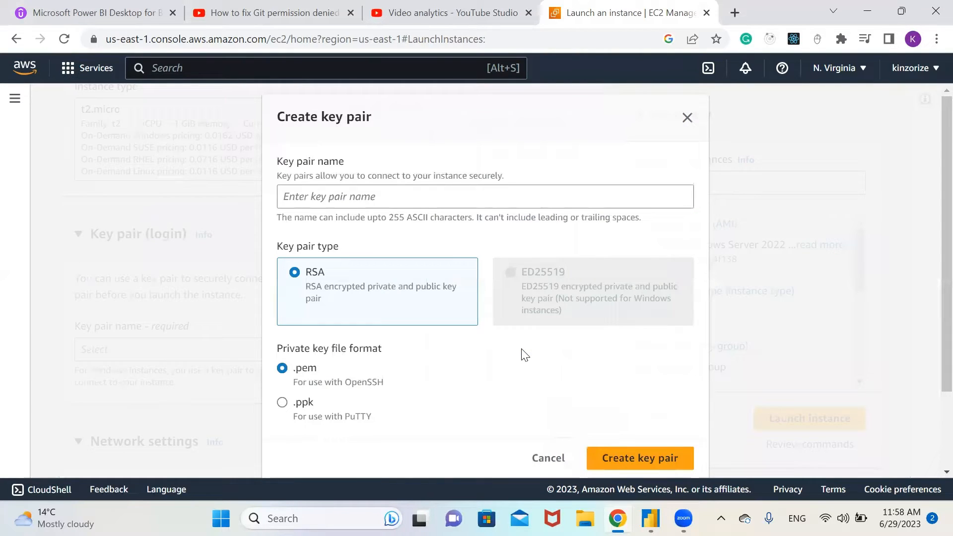
pyautogui.click(485, 195)
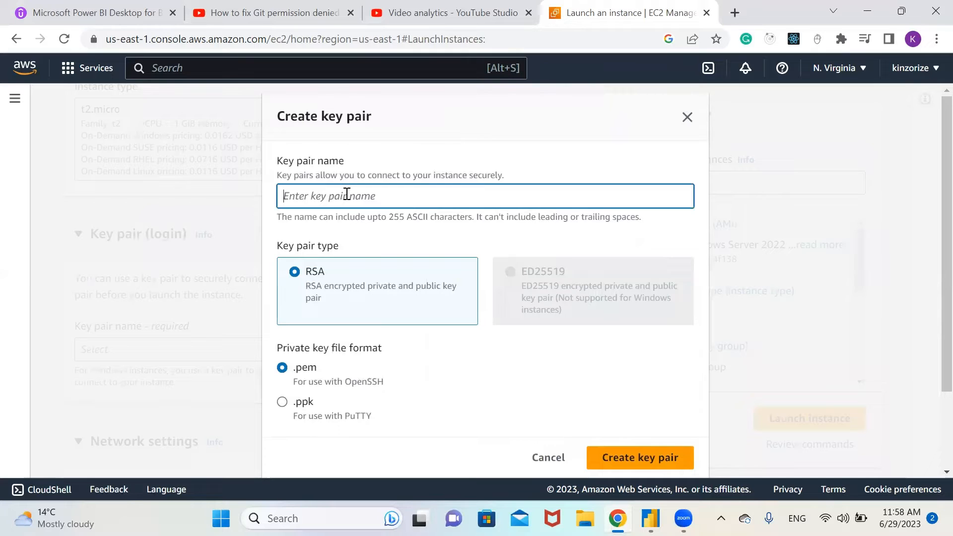
pyautogui.write('rd')
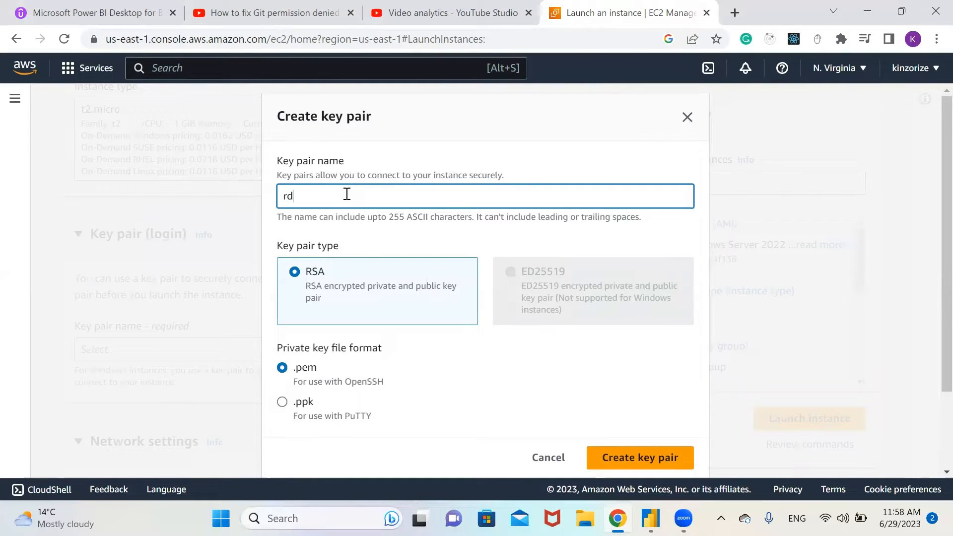
pyautogui.write('p')
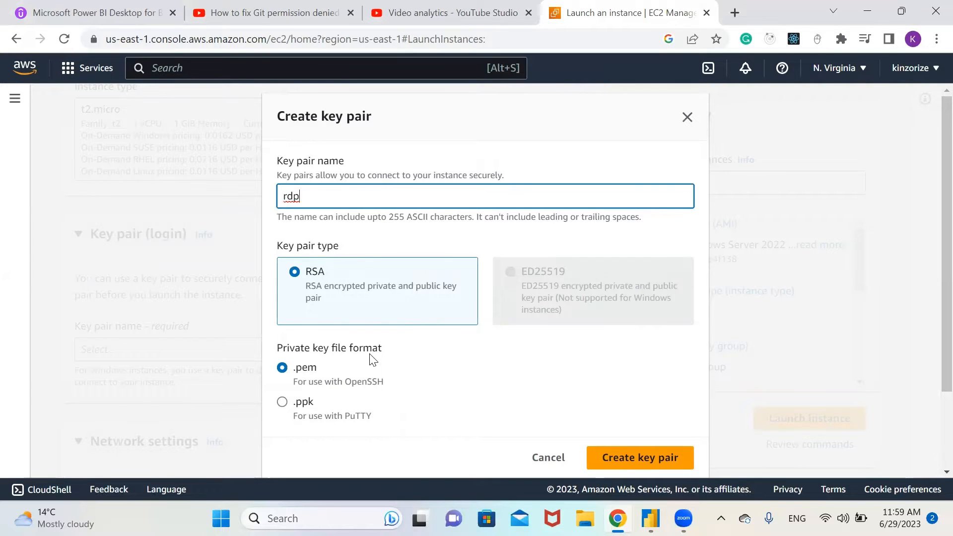
pyautogui.scroll(-3)
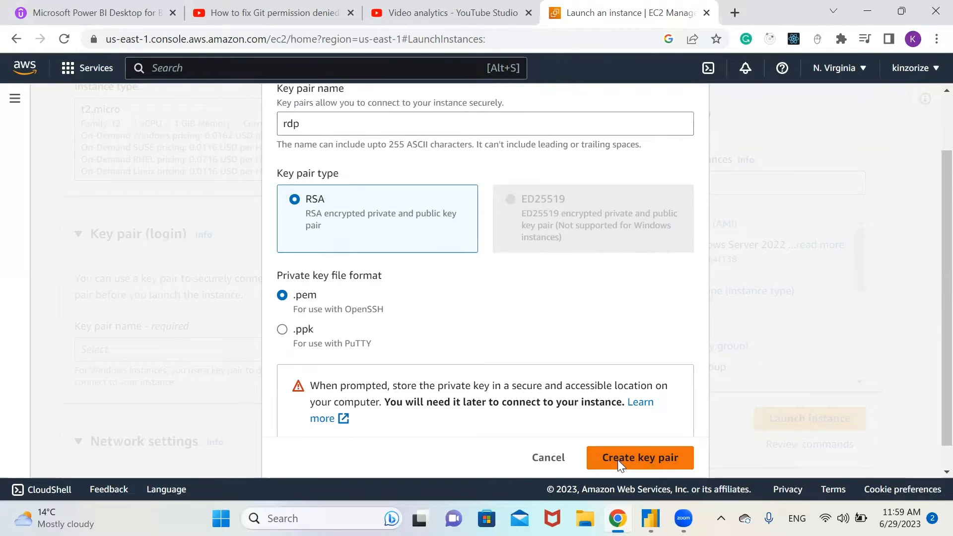
pyautogui.click(639, 457)
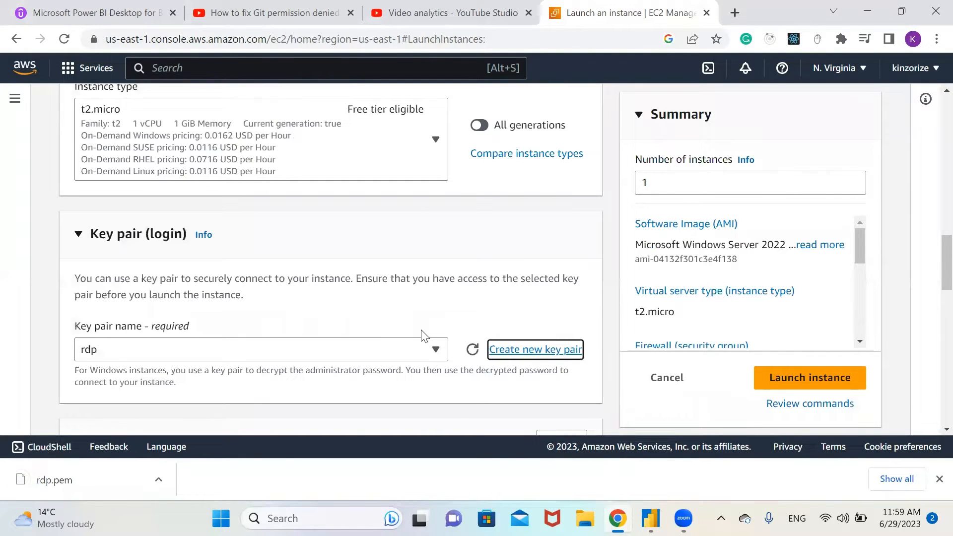
# - In Network settings, keep RDP traffic allowed from Anywhere (0.0.0.0/0)
pyautogui.scroll(-3)
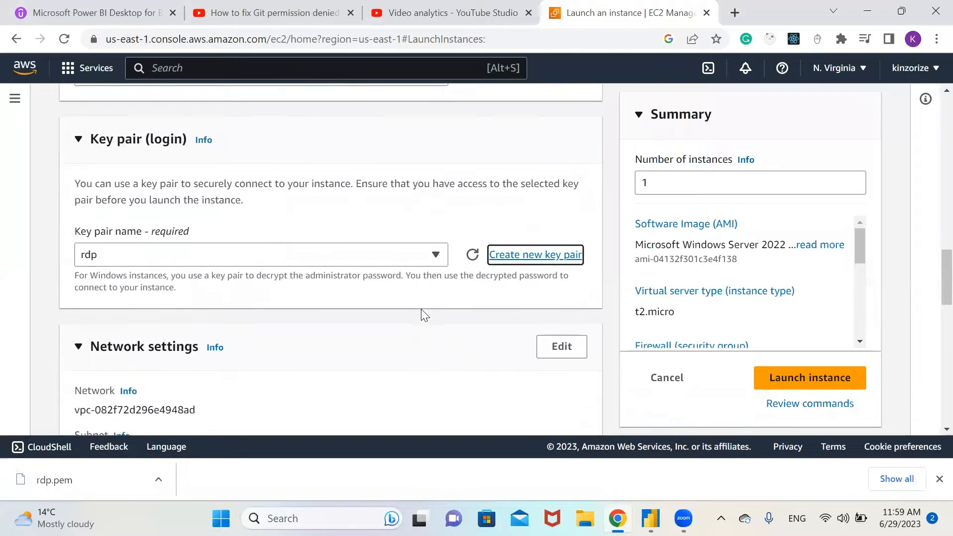
pyautogui.scroll(-3)
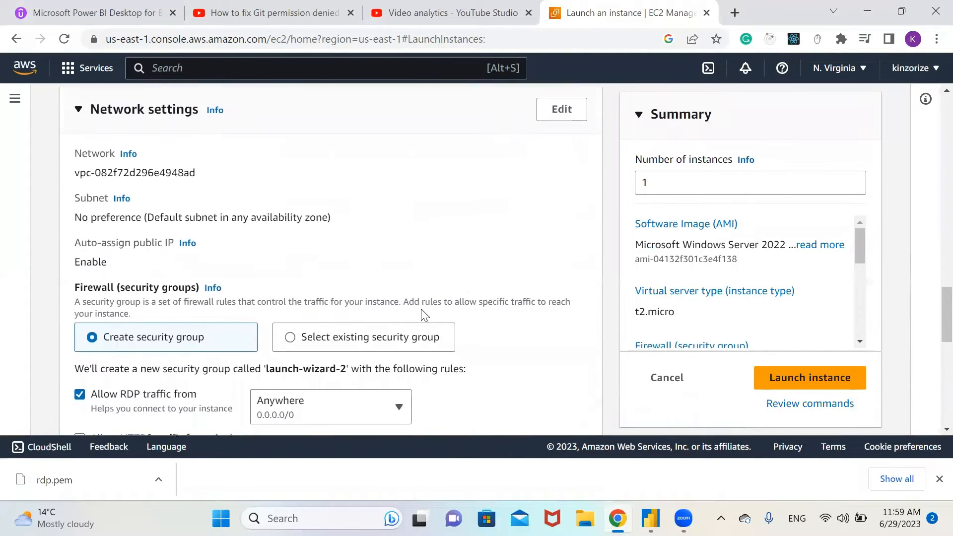
pyautogui.scroll(-3)
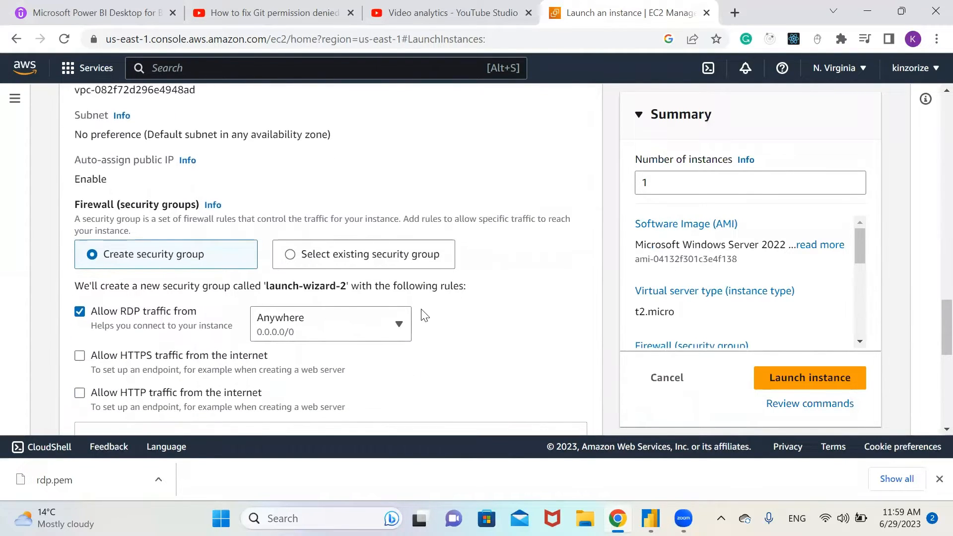
pyautogui.scroll(-3)
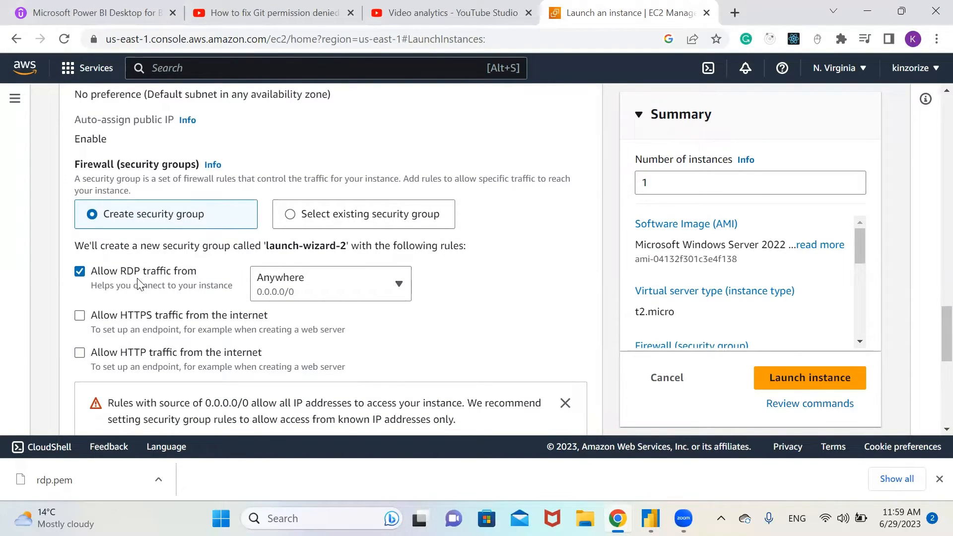
pyautogui.moveTo(192, 282)
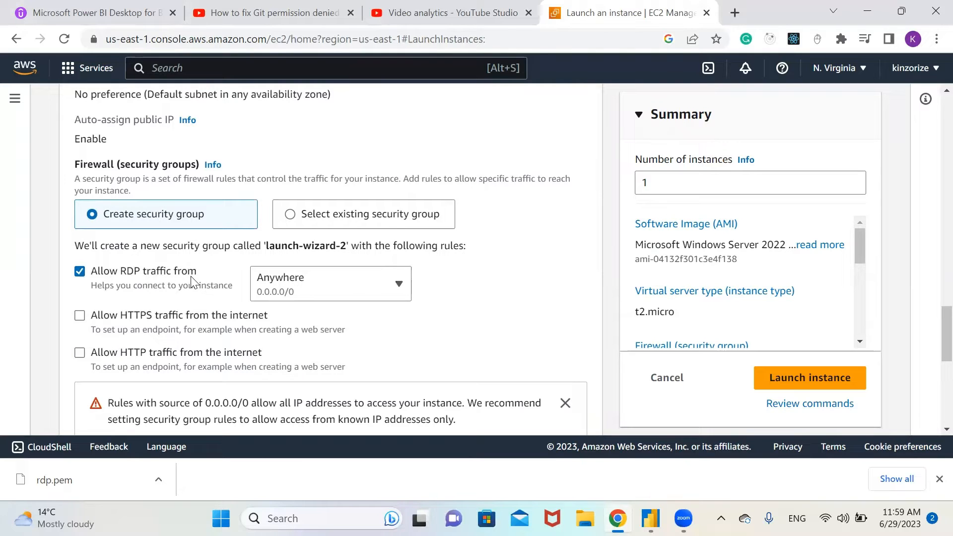
pyautogui.moveTo(339, 269)
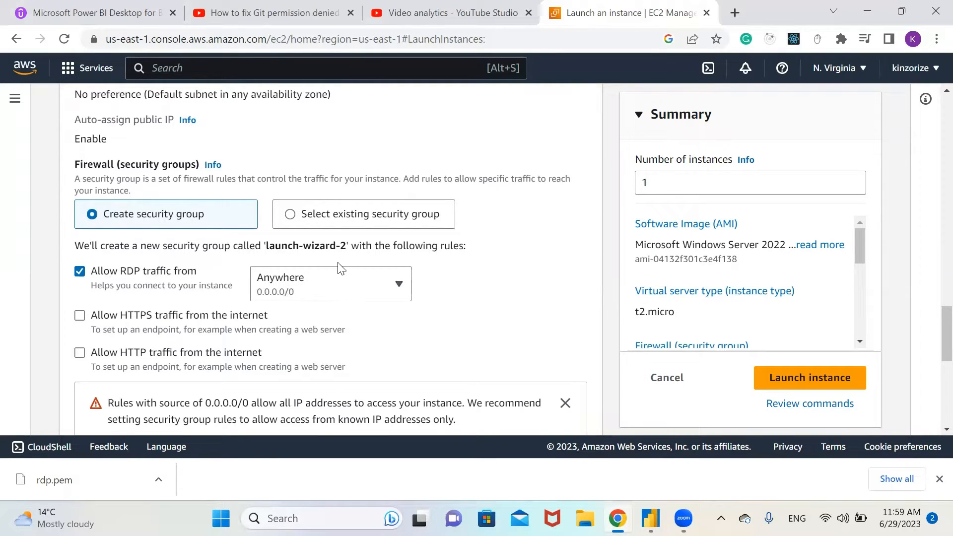
pyautogui.scroll(-3)
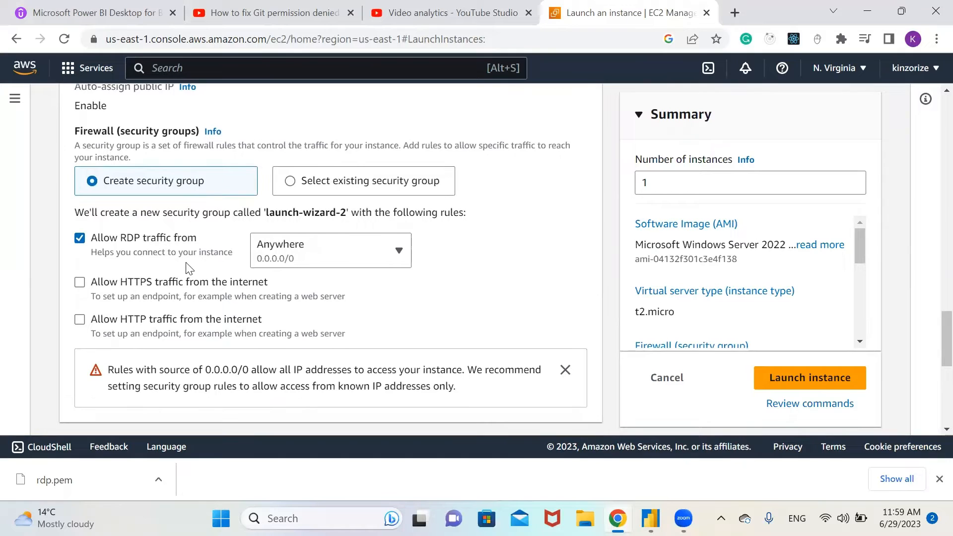
pyautogui.moveTo(149, 243)
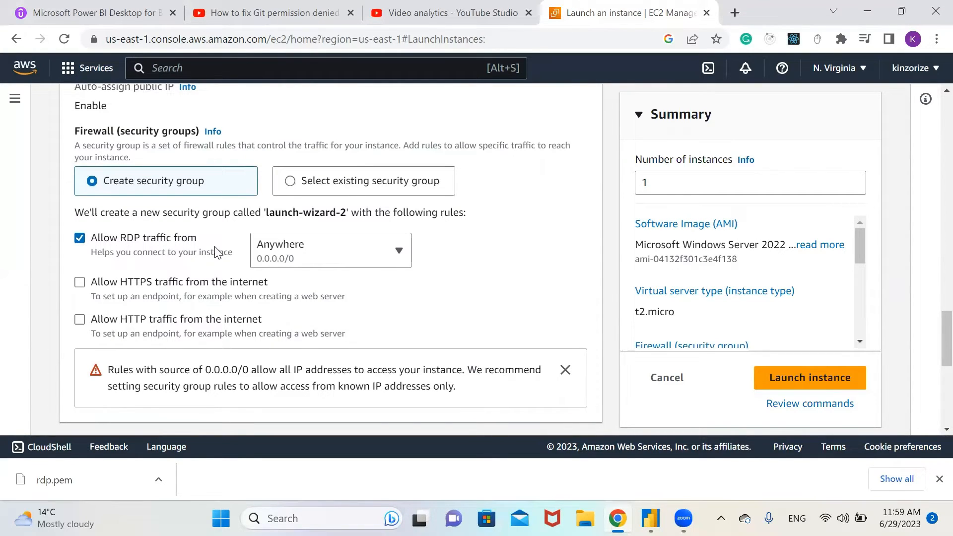
pyautogui.click(398, 250)
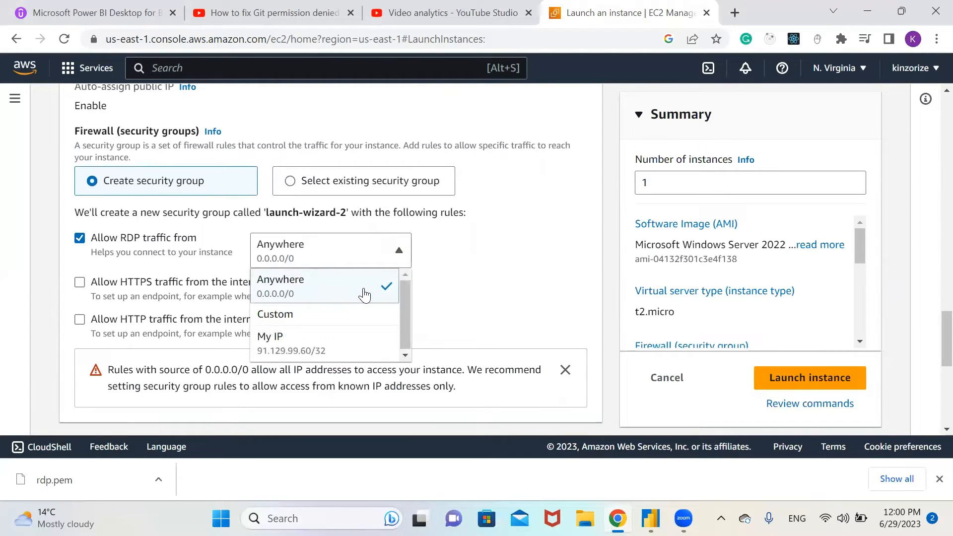
pyautogui.click(280, 287)
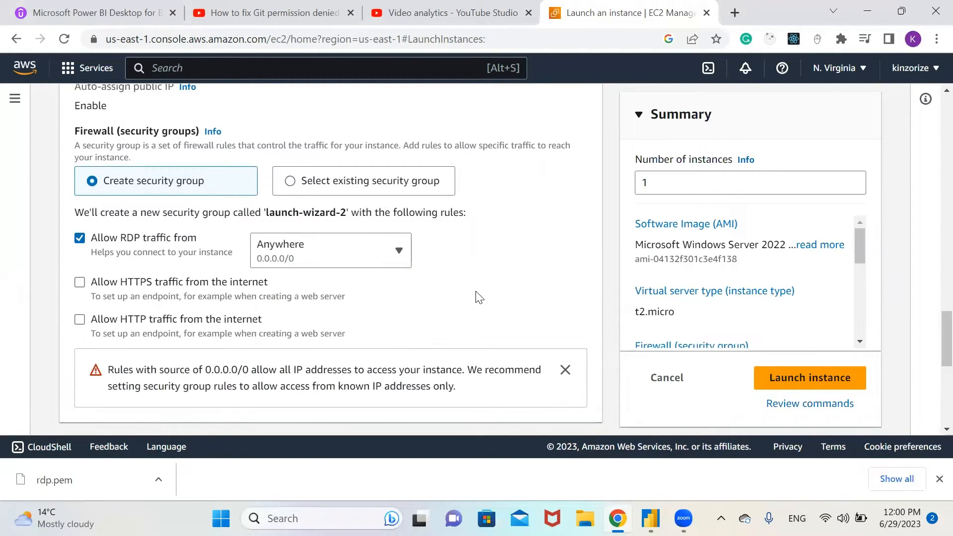
# - Scroll past storage settings and launch the Windows Server t2.micro instance
pyautogui.scroll(-3)
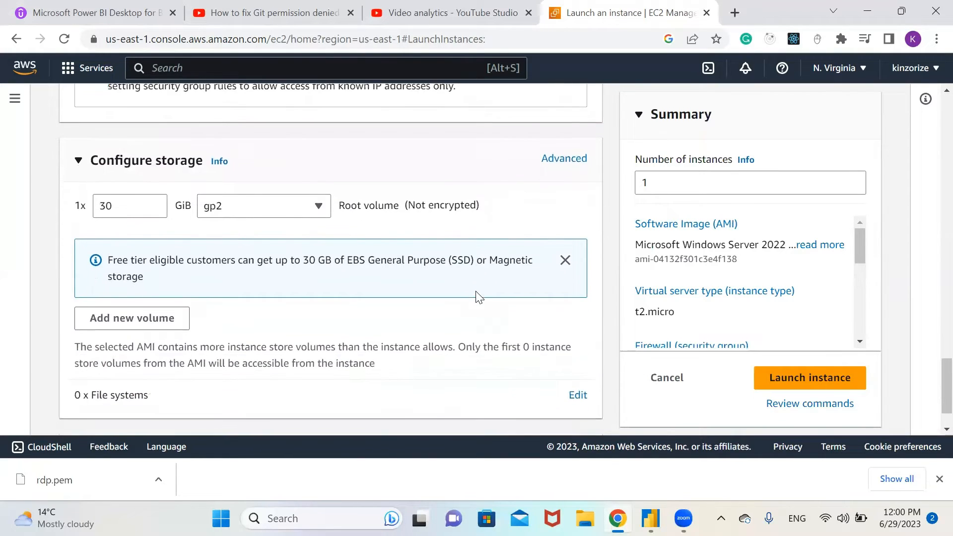
pyautogui.scroll(-3)
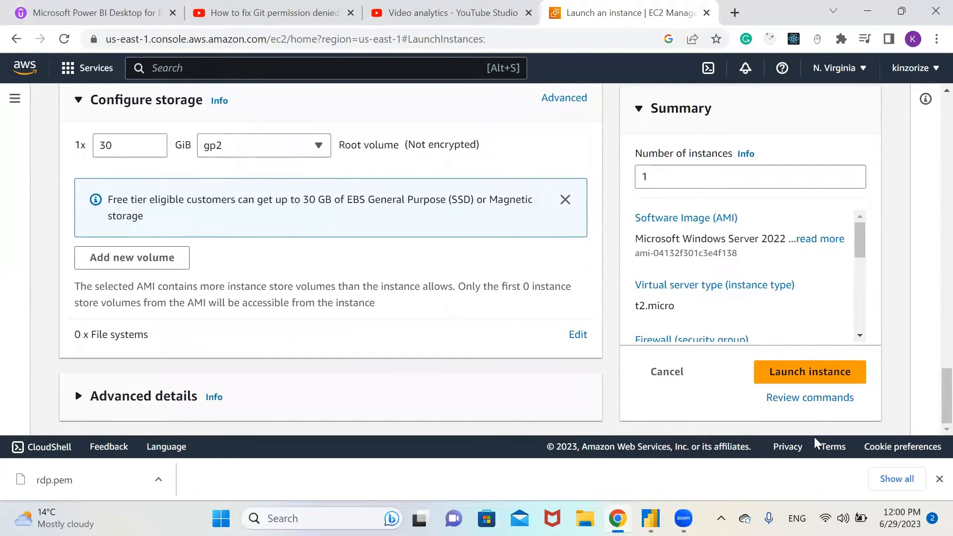
pyautogui.moveTo(810, 371)
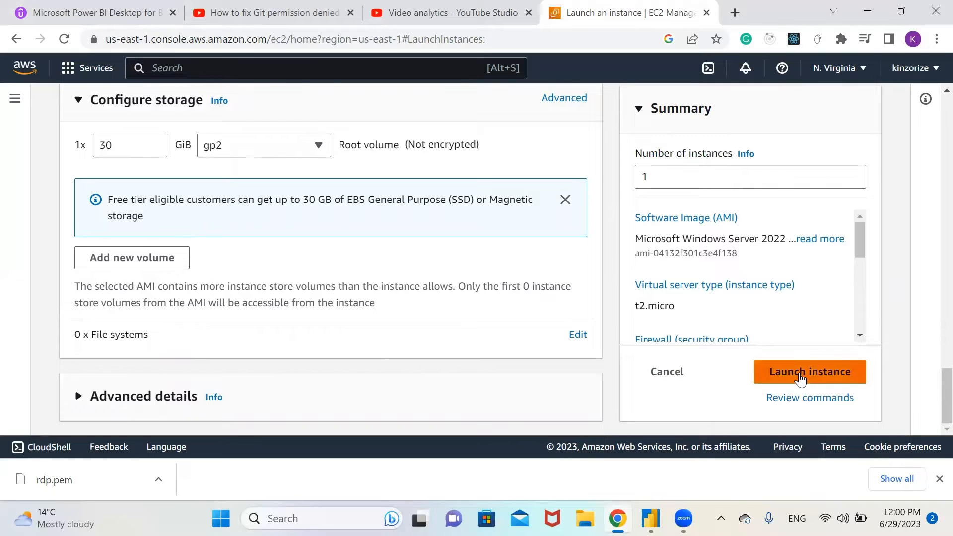
pyautogui.click(809, 371)
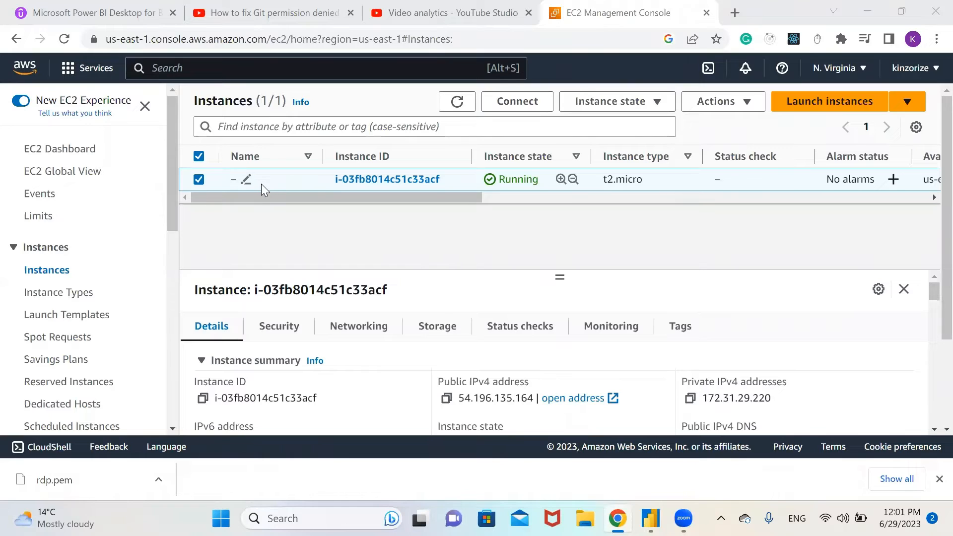
# - Rename the new instance to 'RDP_instance' and save the name
pyautogui.click(246, 181)
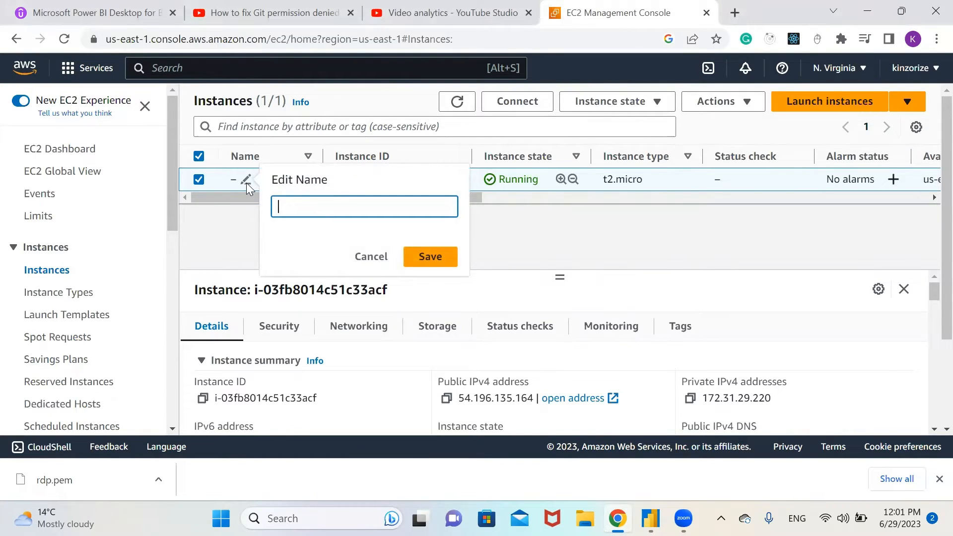
pyautogui.write('RDP_')
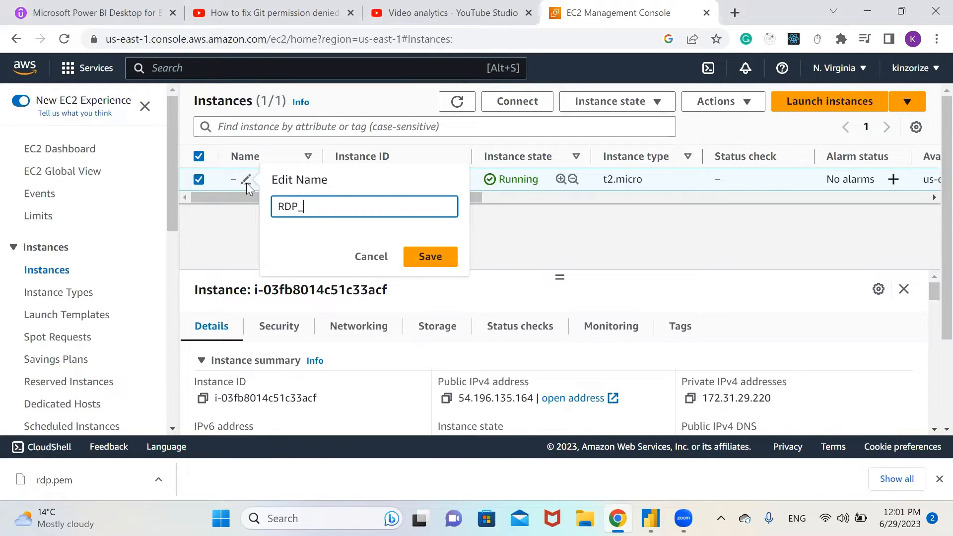
pyautogui.write('instance')
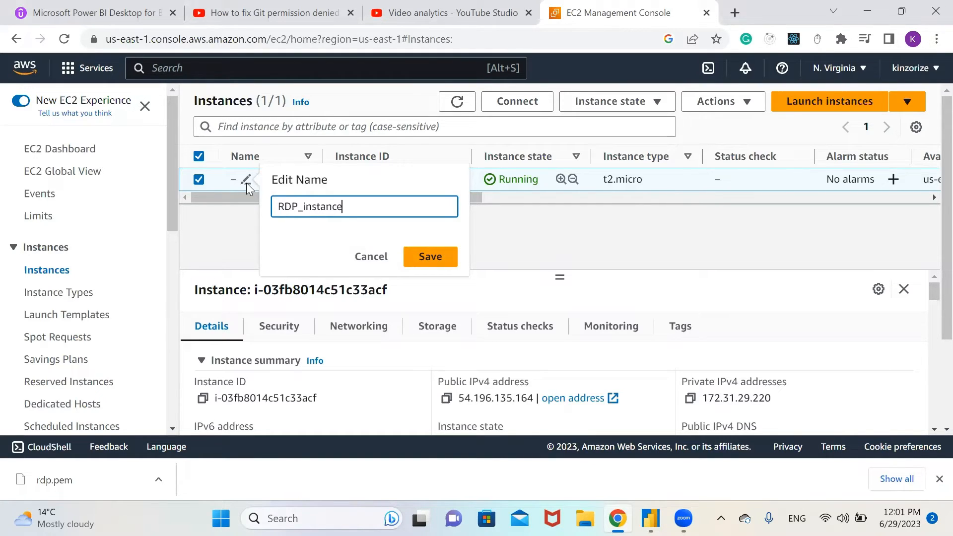
pyautogui.click(429, 257)
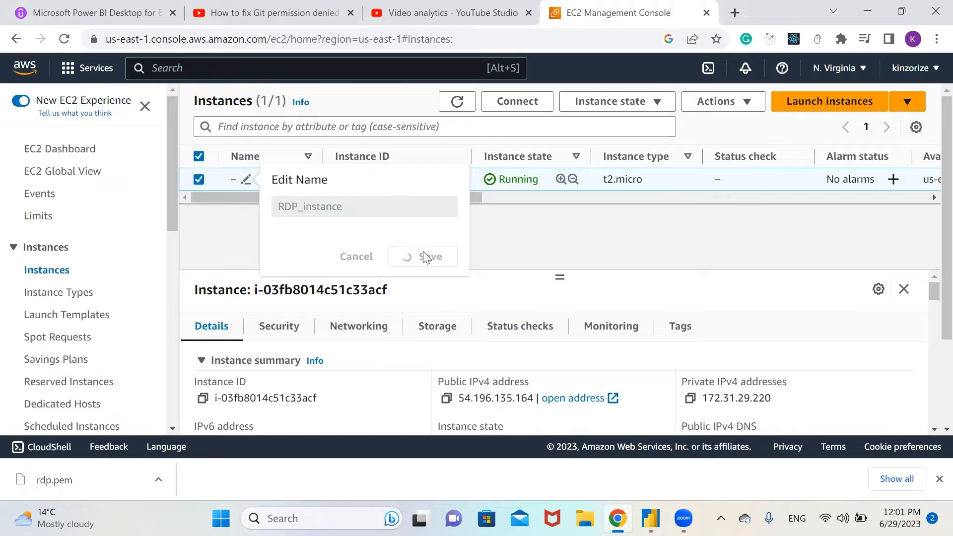
pyautogui.click(430, 256)
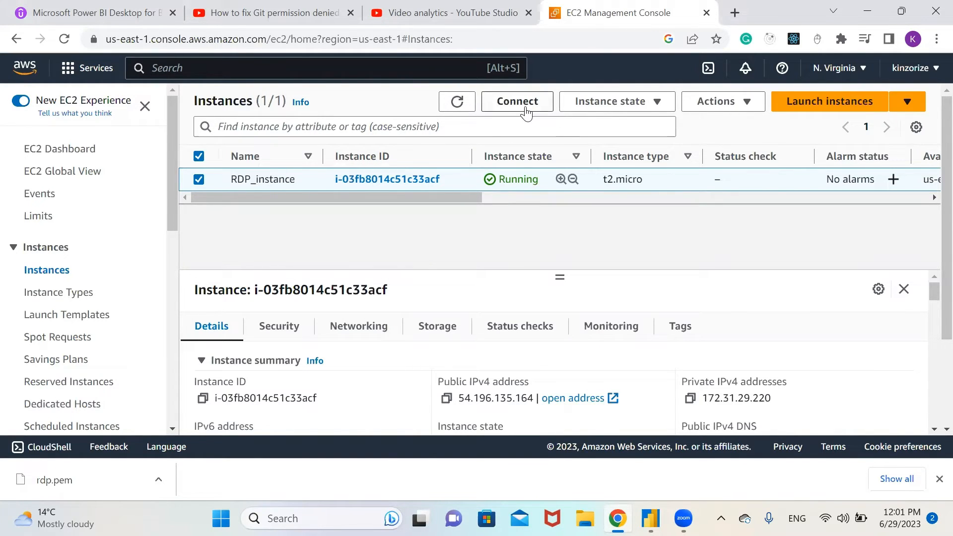
# - Open Connect and scroll to the RDP client's public DNS and Administrator user name
pyautogui.click(517, 101)
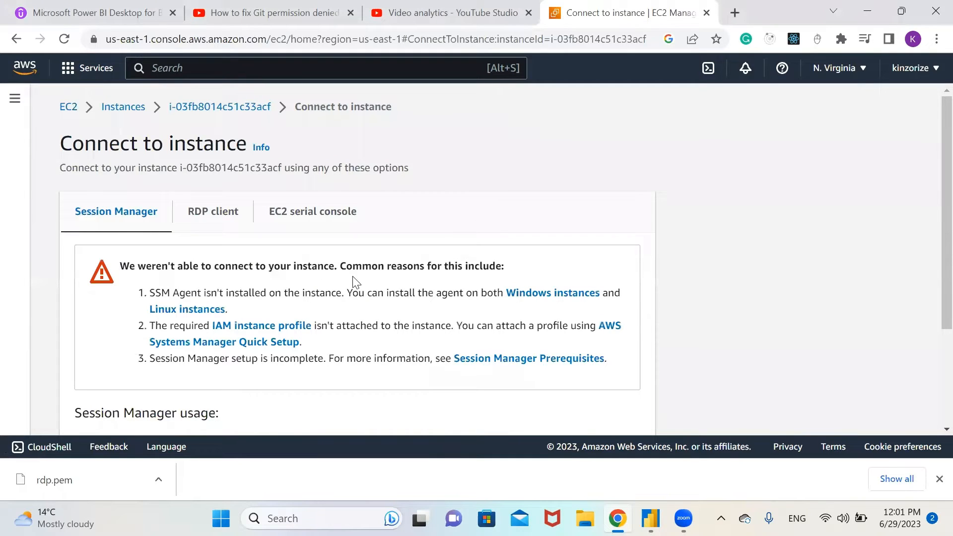
pyautogui.scroll(-3)
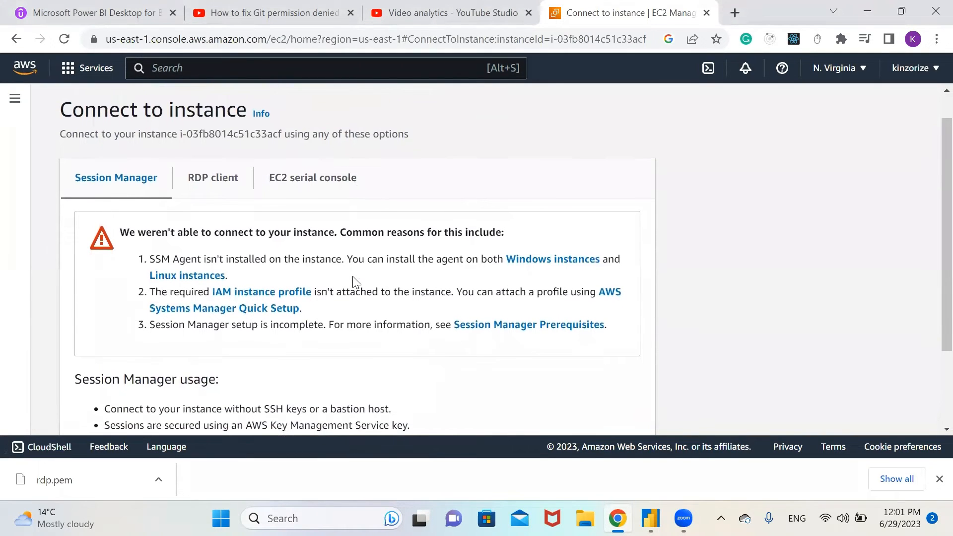
pyautogui.scroll(-3)
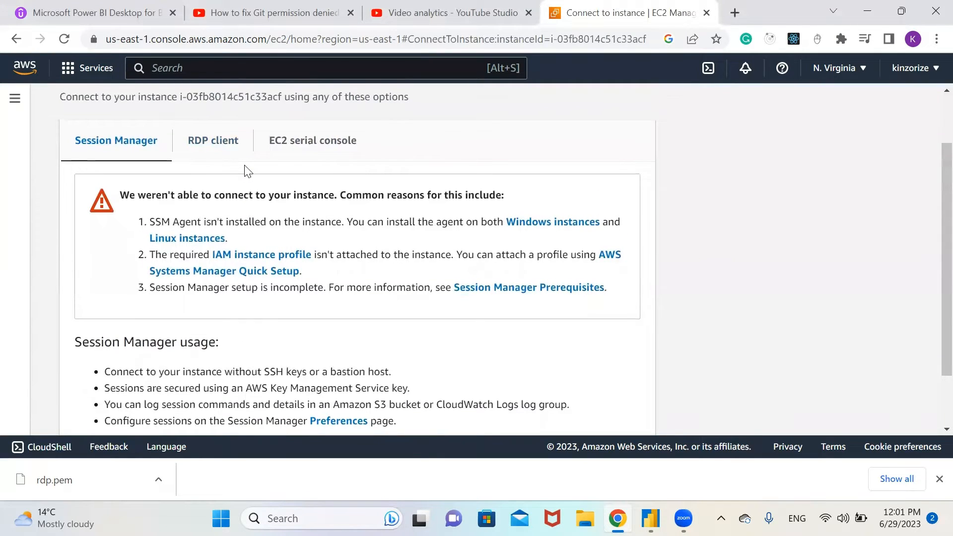
pyautogui.scroll(-3)
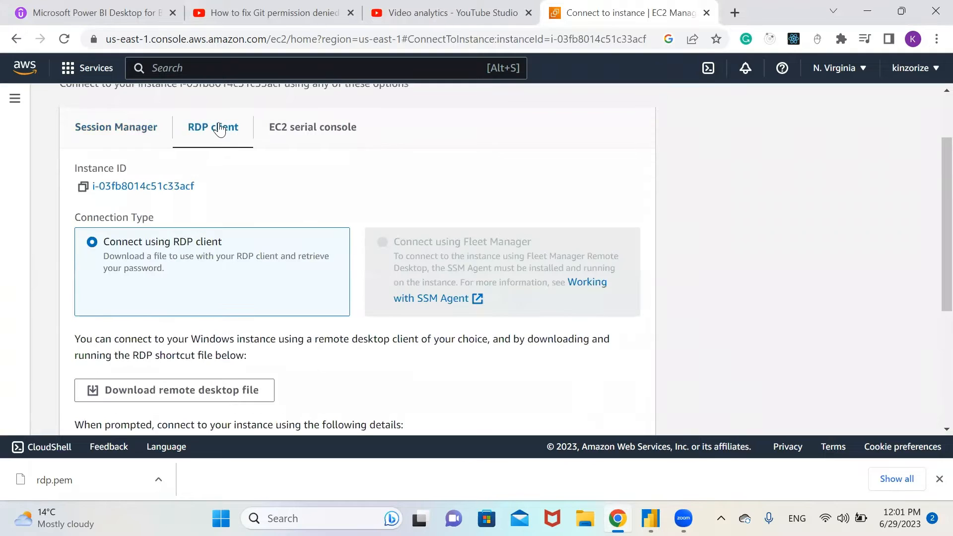
pyautogui.scroll(-3)
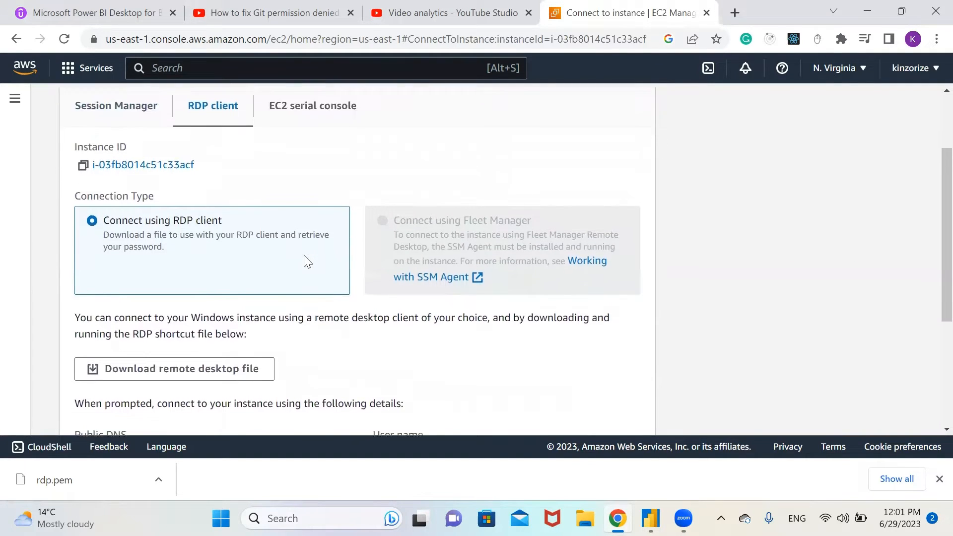
pyautogui.scroll(-3)
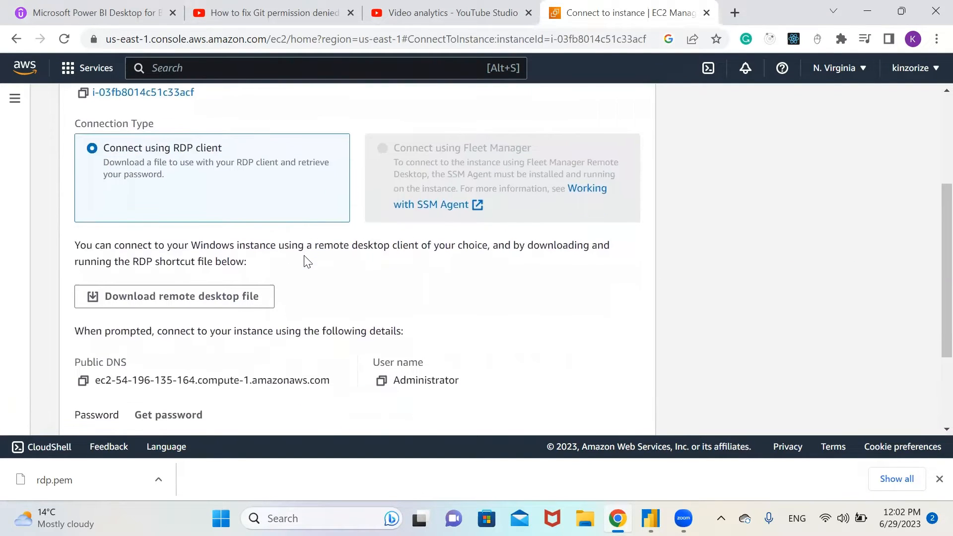
pyautogui.scroll(-3)
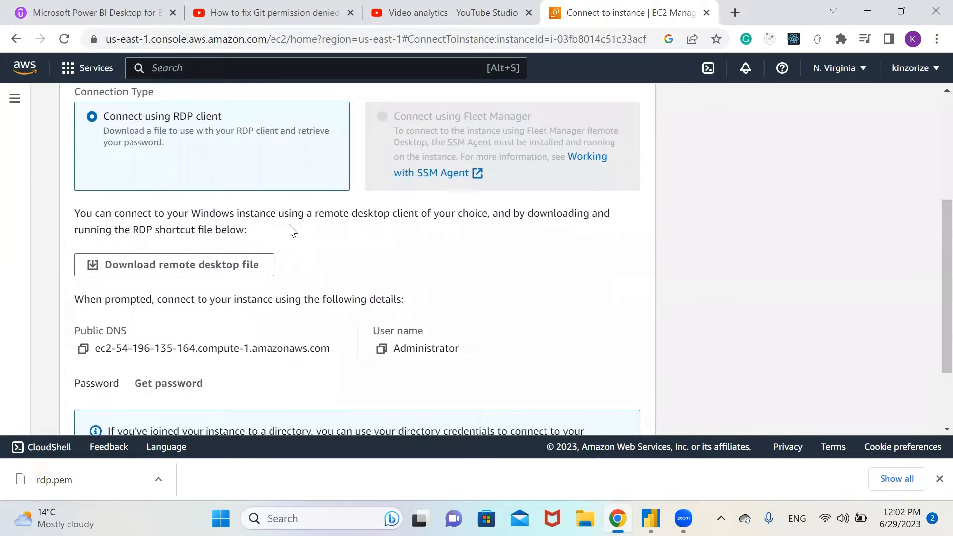
pyautogui.scroll(-3)
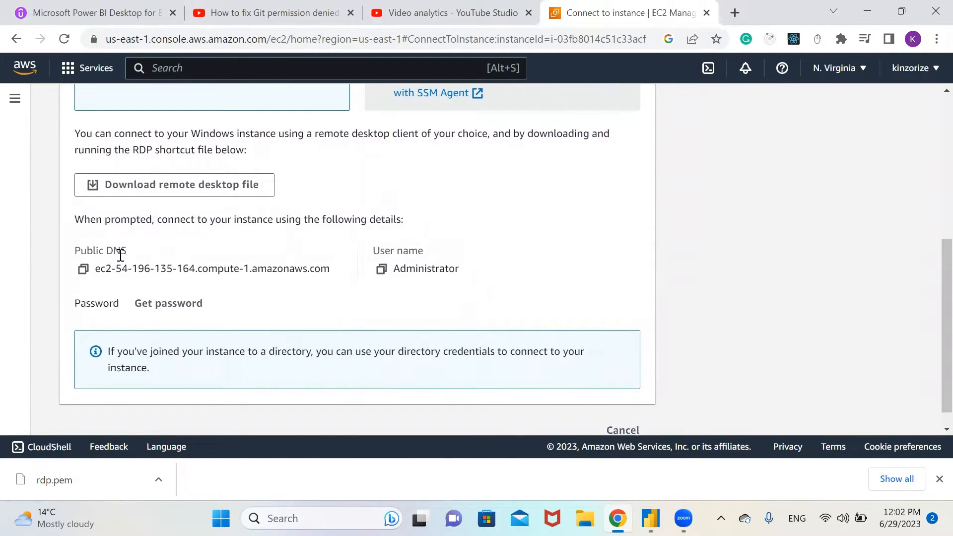
pyautogui.moveTo(444, 256)
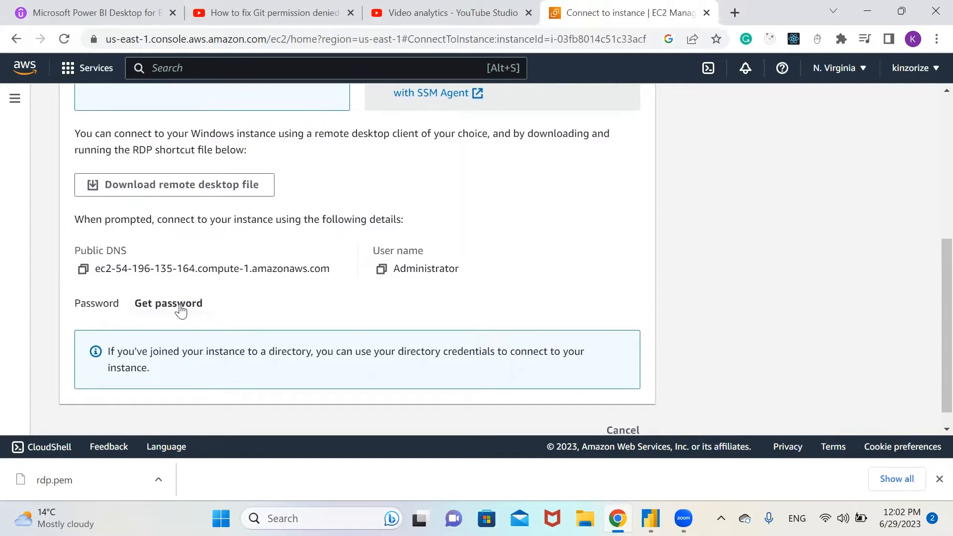
# - Open Get password and upload the rdp.pem private key file
pyautogui.click(168, 304)
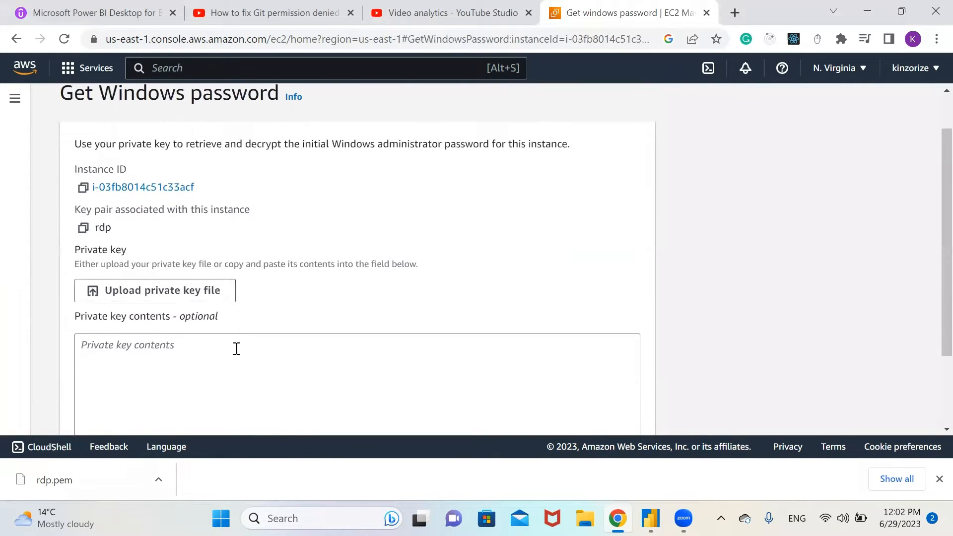
pyautogui.scroll(-3)
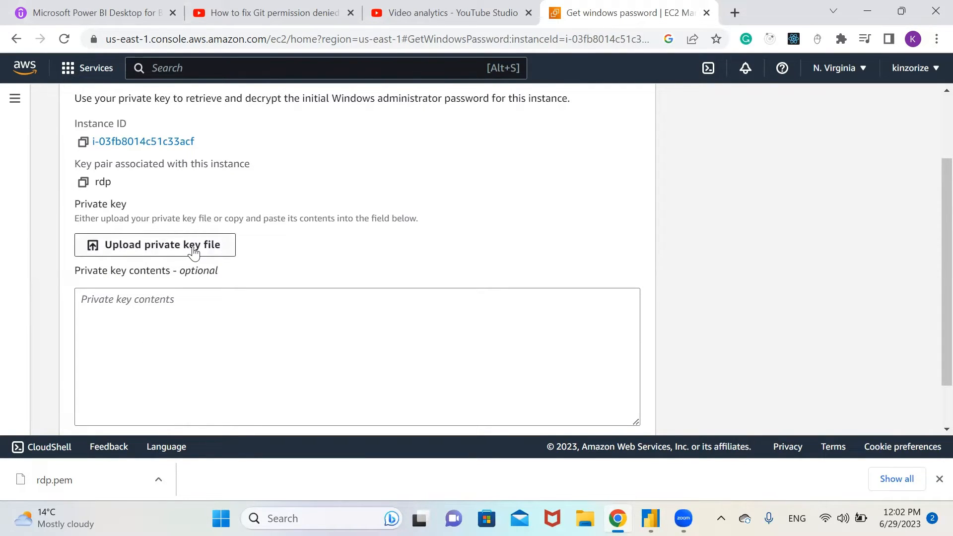
pyautogui.click(154, 244)
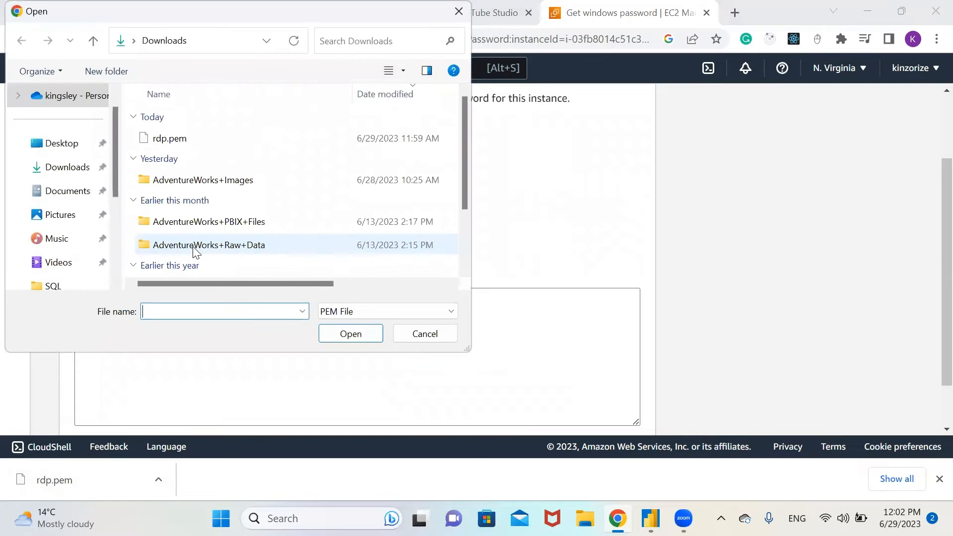
pyautogui.click(168, 138)
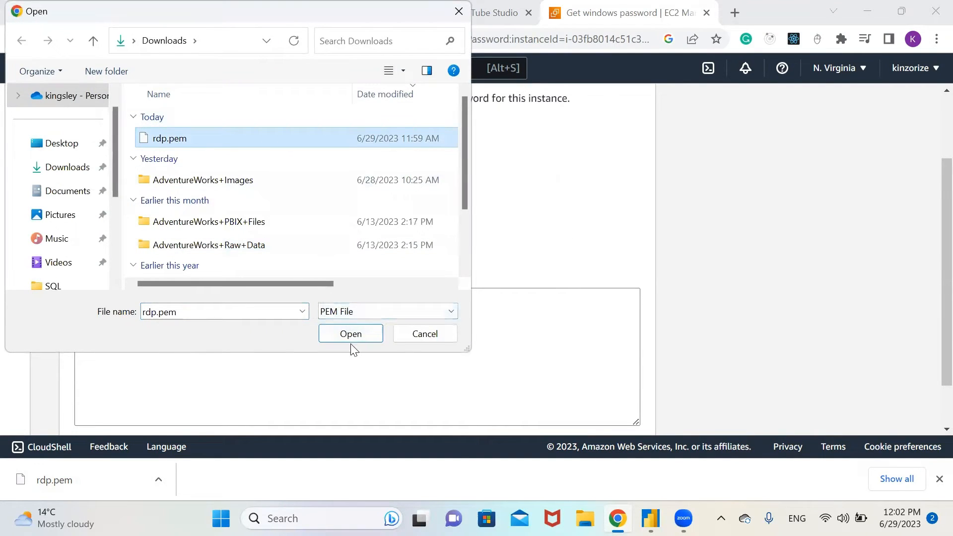
pyautogui.click(350, 333)
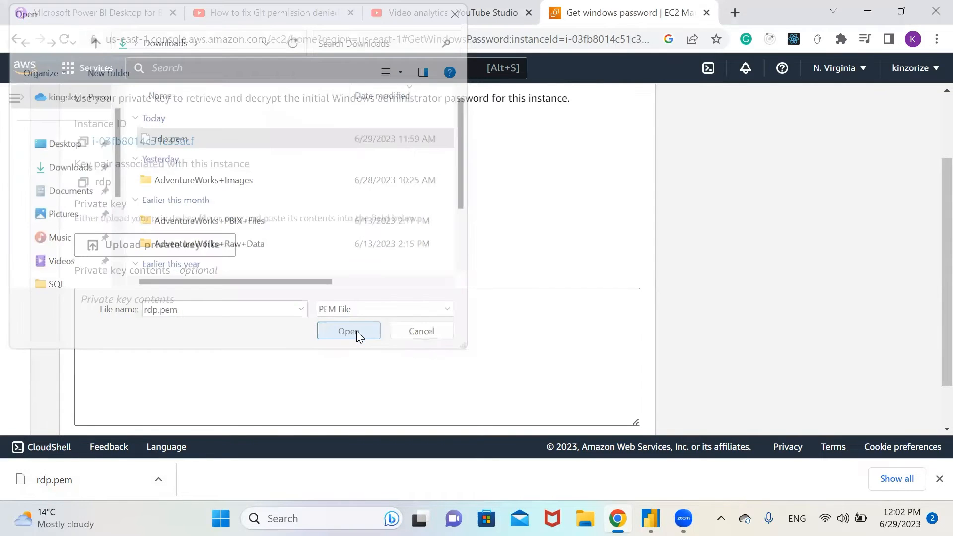
pyautogui.click(349, 331)
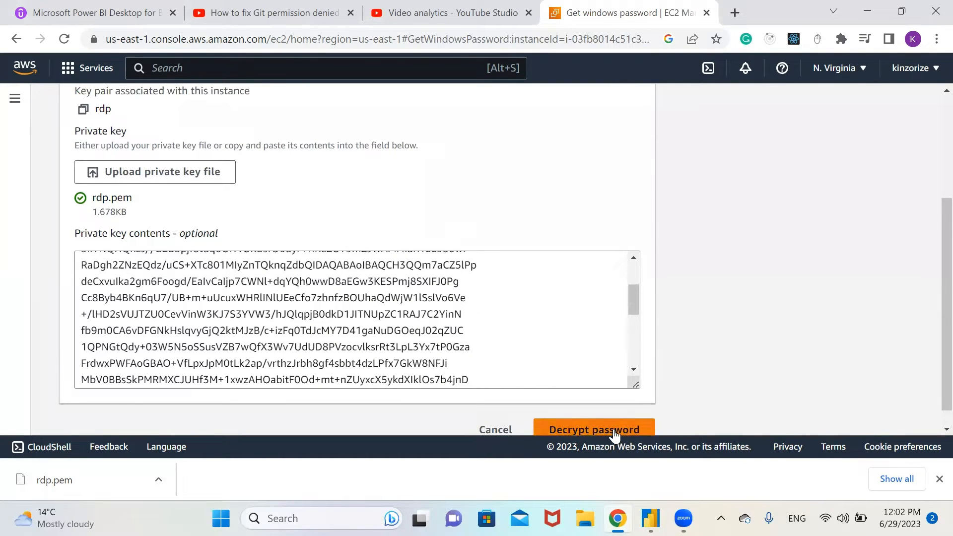
# - Decrypt the Administrator password and scroll to view it
pyautogui.click(593, 429)
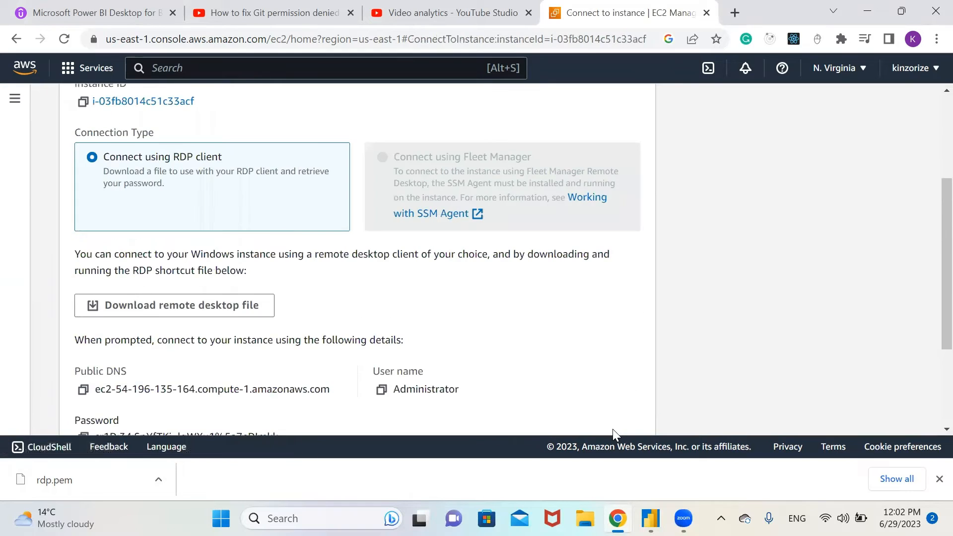
pyautogui.scroll(-3)
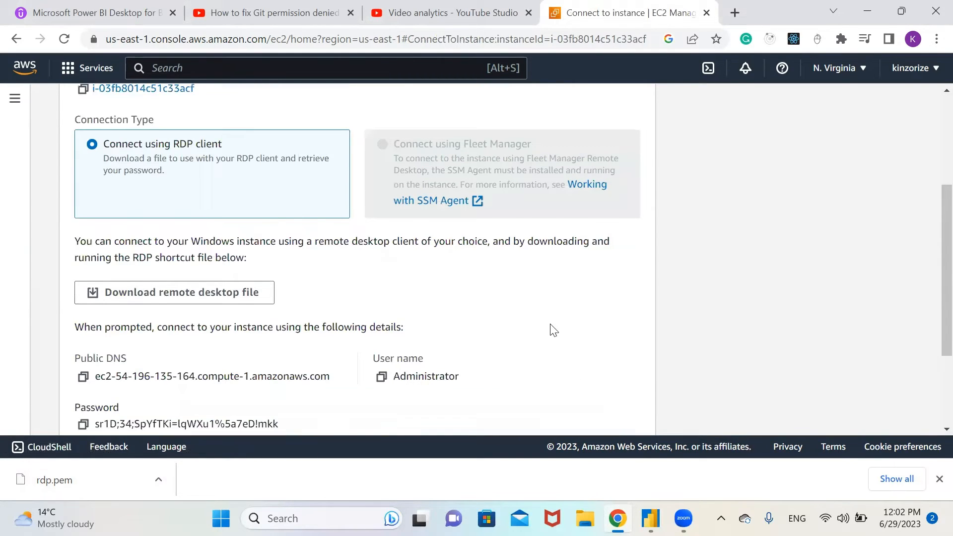
pyautogui.scroll(-3)
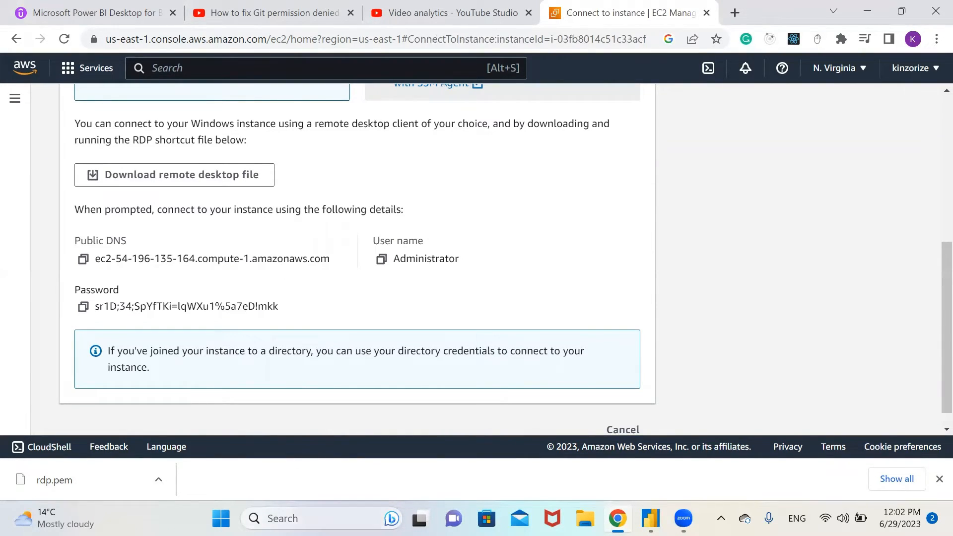
pyautogui.moveTo(291, 518)
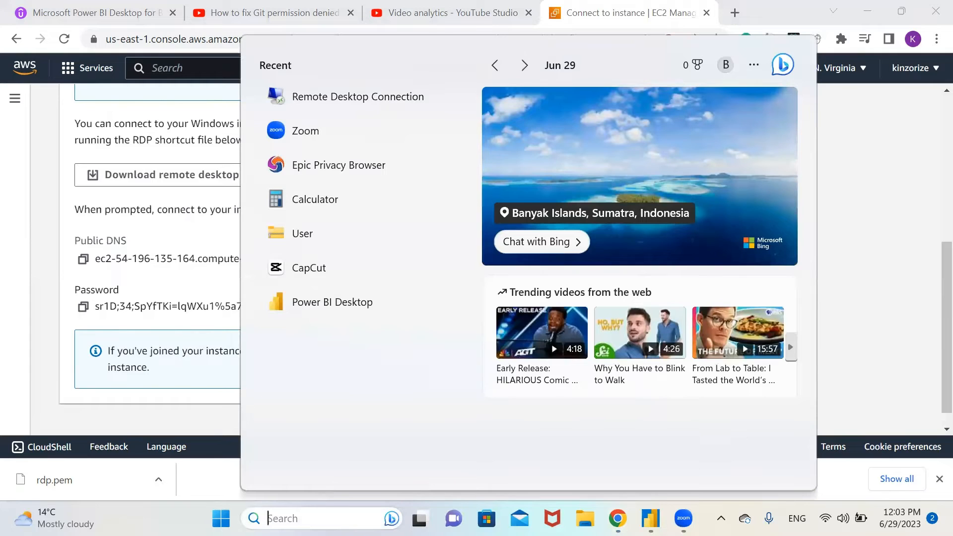
# - Search Start for 'remote' and launch Remote Desktop Connection
pyautogui.write('r')
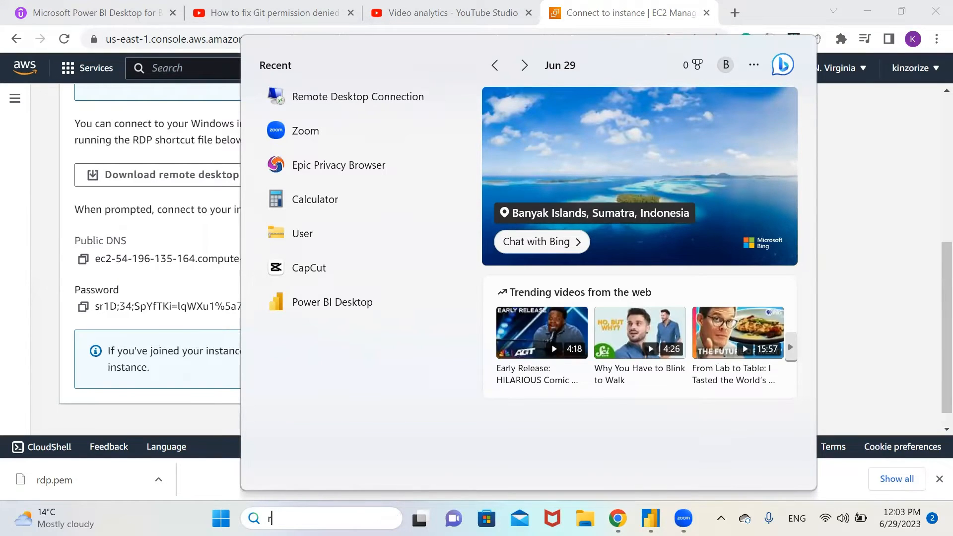
pyautogui.write('emote')
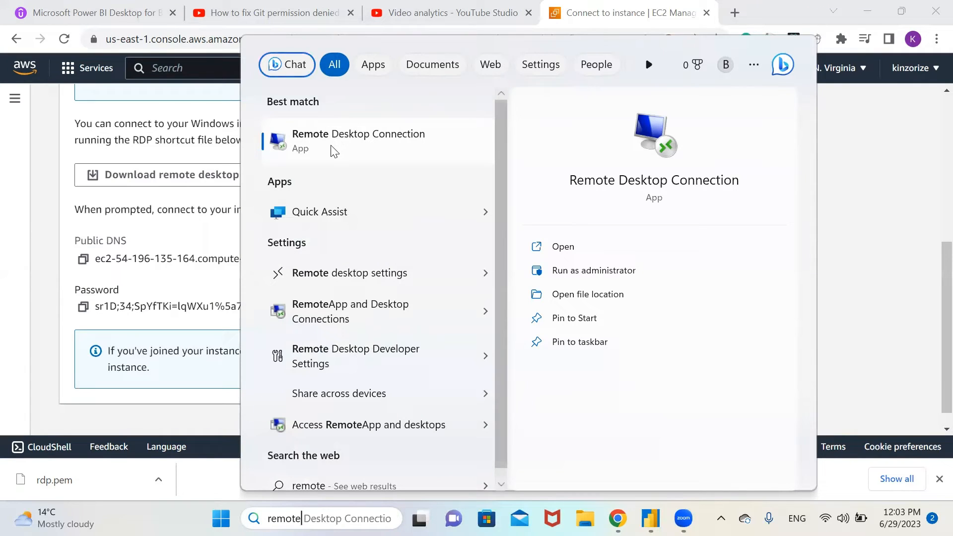
pyautogui.moveTo(346, 150)
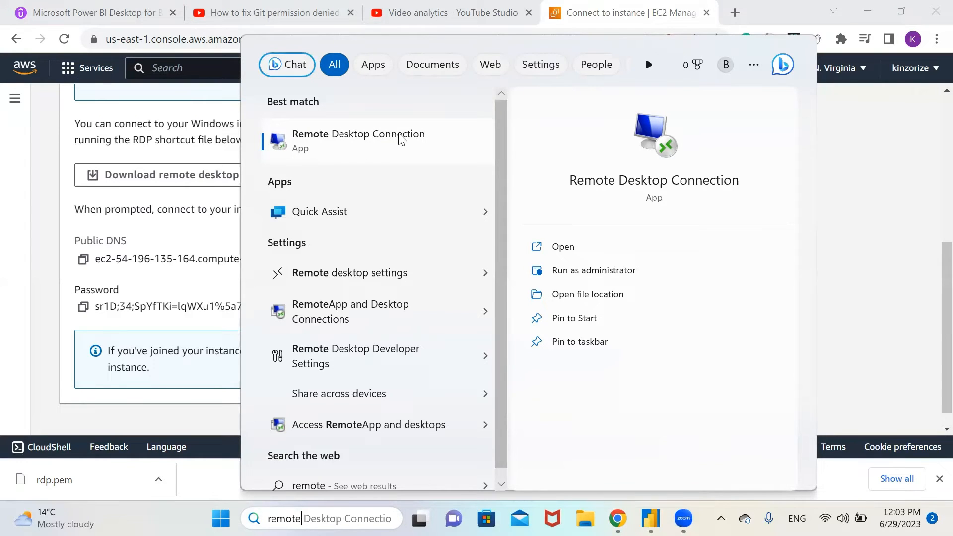
pyautogui.moveTo(406, 141)
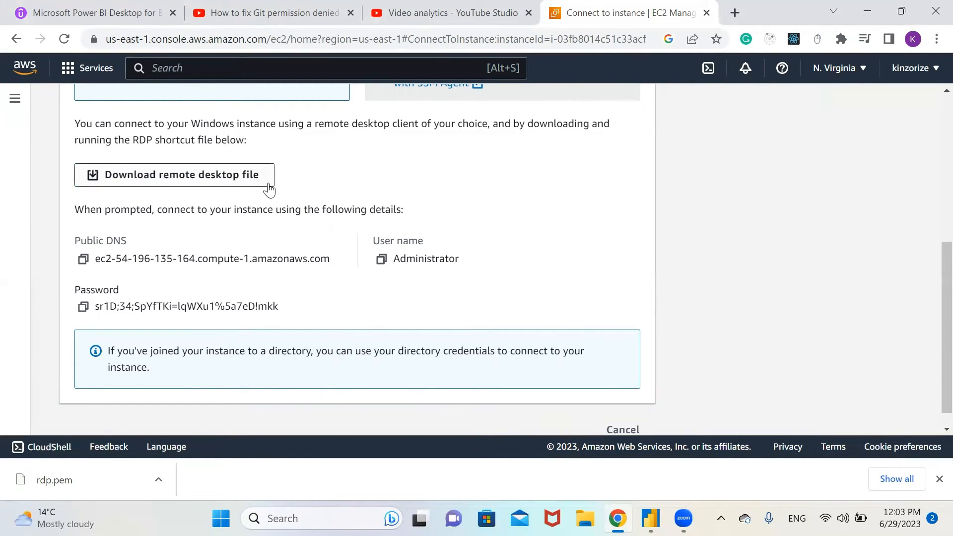
pyautogui.moveTo(323, 506)
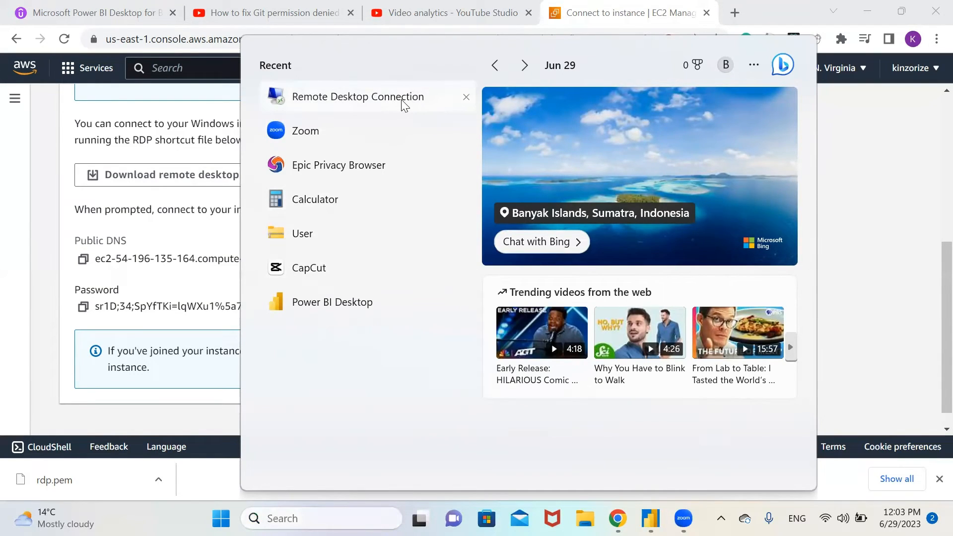
pyautogui.click(357, 97)
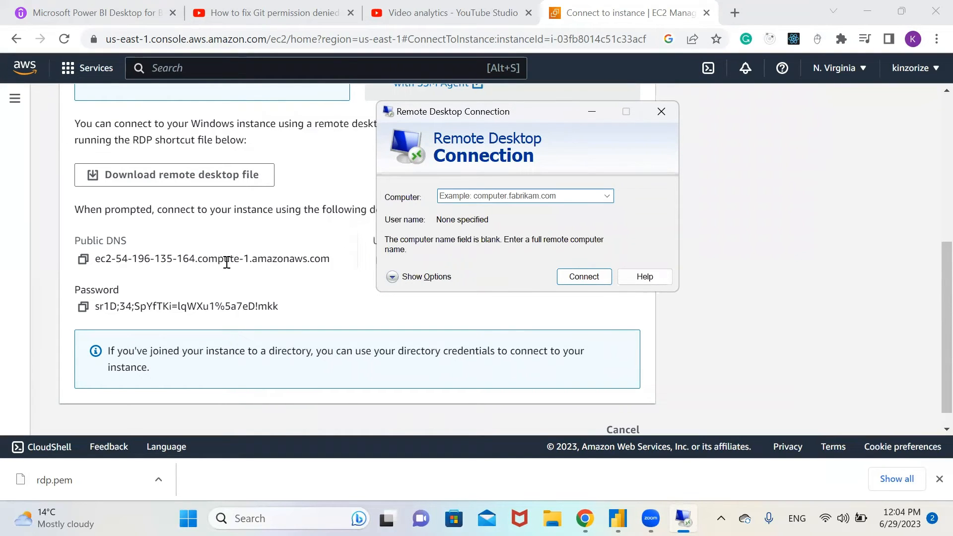
# - Paste the instance's public DNS into the Computer field and connect
pyautogui.click(661, 111)
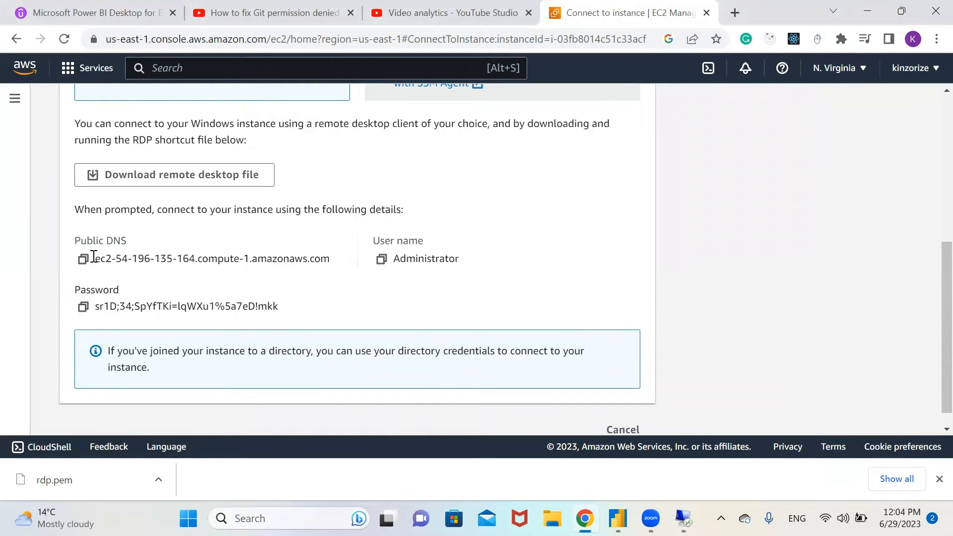
pyautogui.click(83, 258)
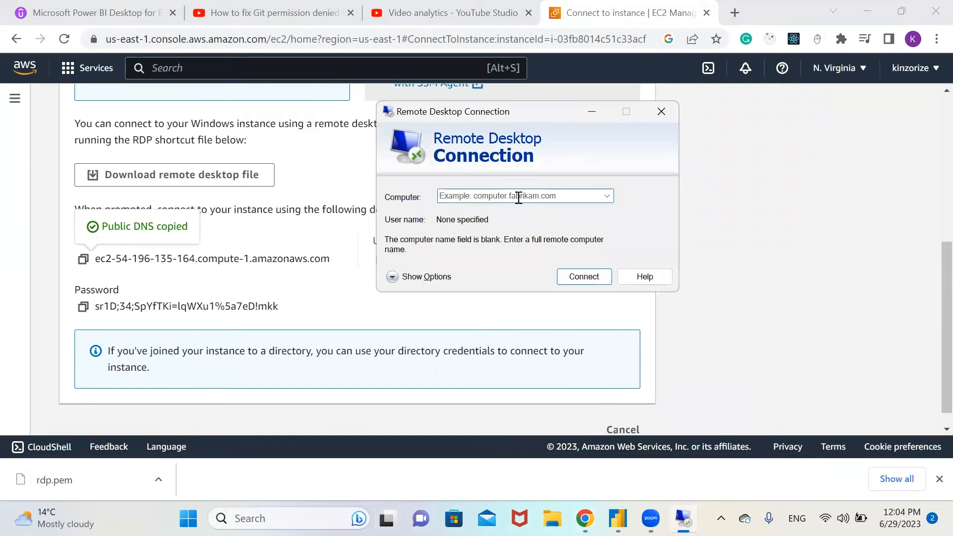
pyautogui.click(520, 196)
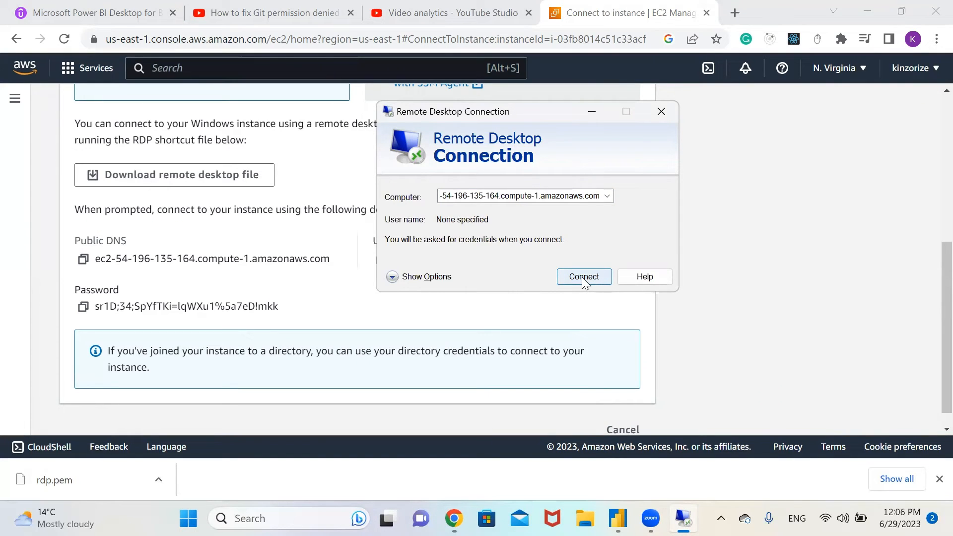
pyautogui.click(583, 276)
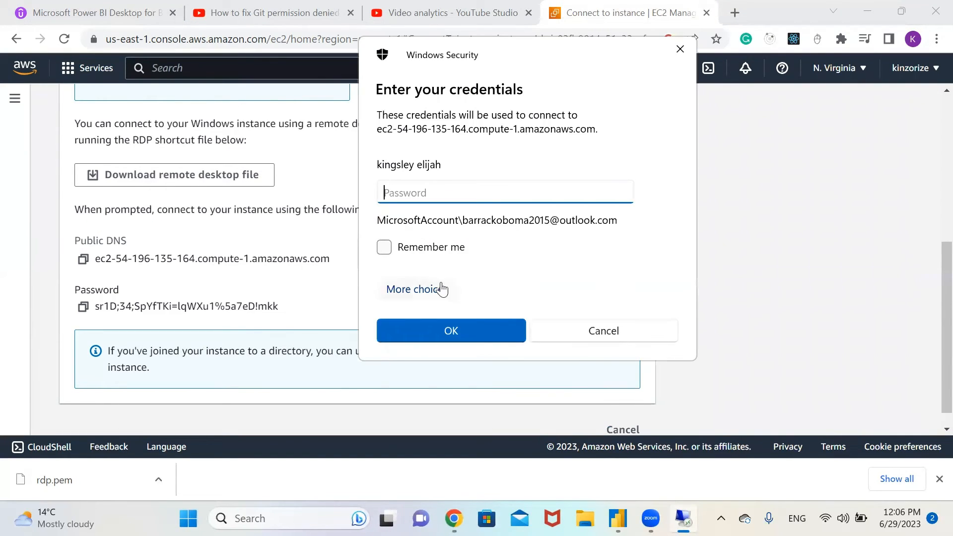
# - Sign in with a different account as Administrator using the copied decrypted password
pyautogui.click(417, 289)
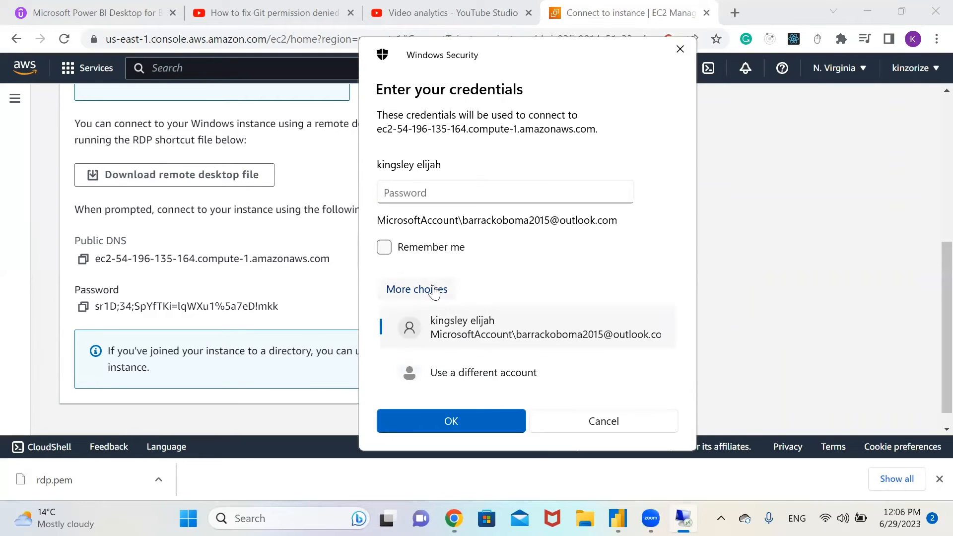
pyautogui.click(483, 372)
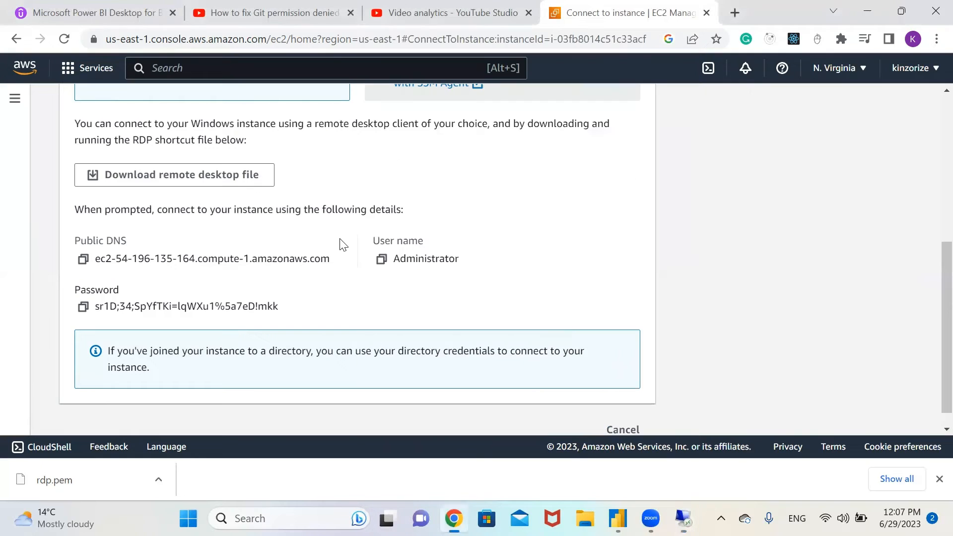
pyautogui.click(382, 258)
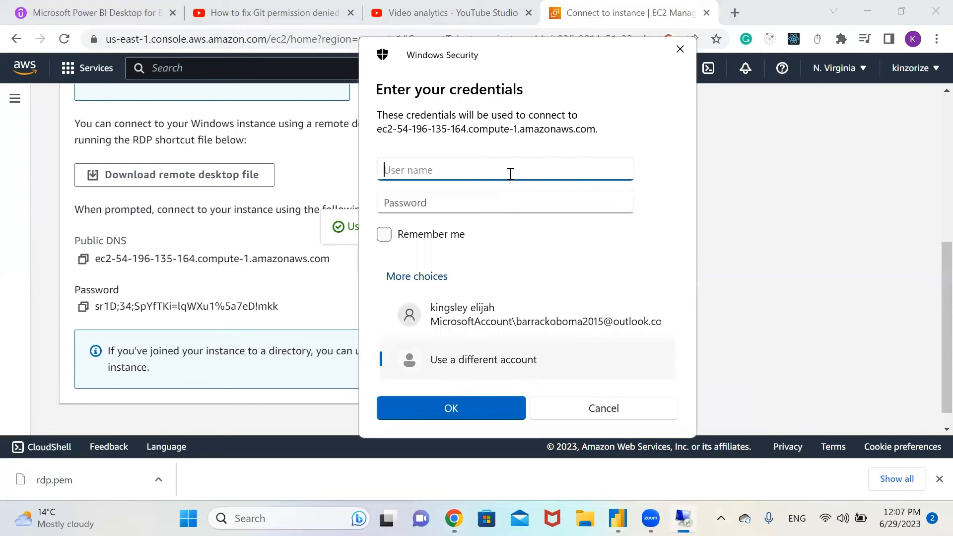
pyautogui.write('Administrator')
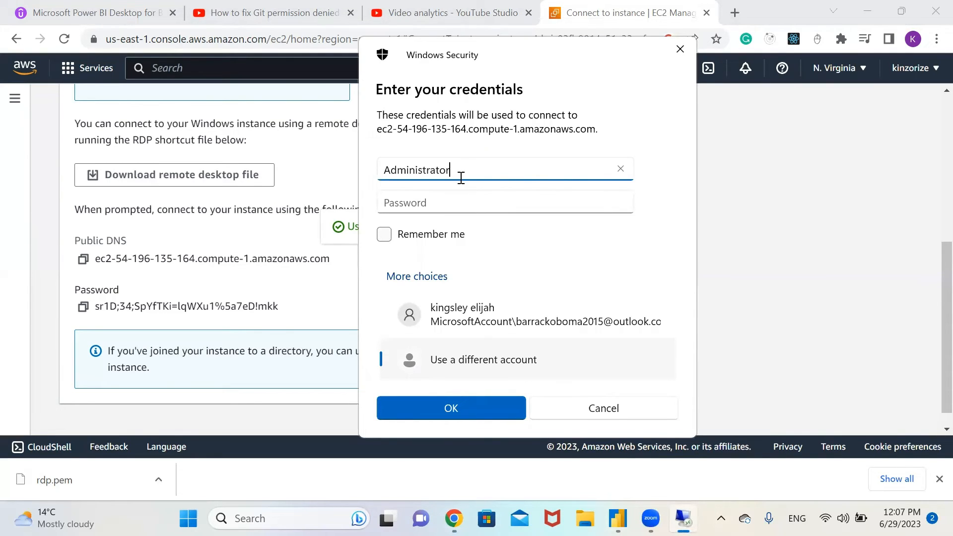
pyautogui.moveTo(83, 307)
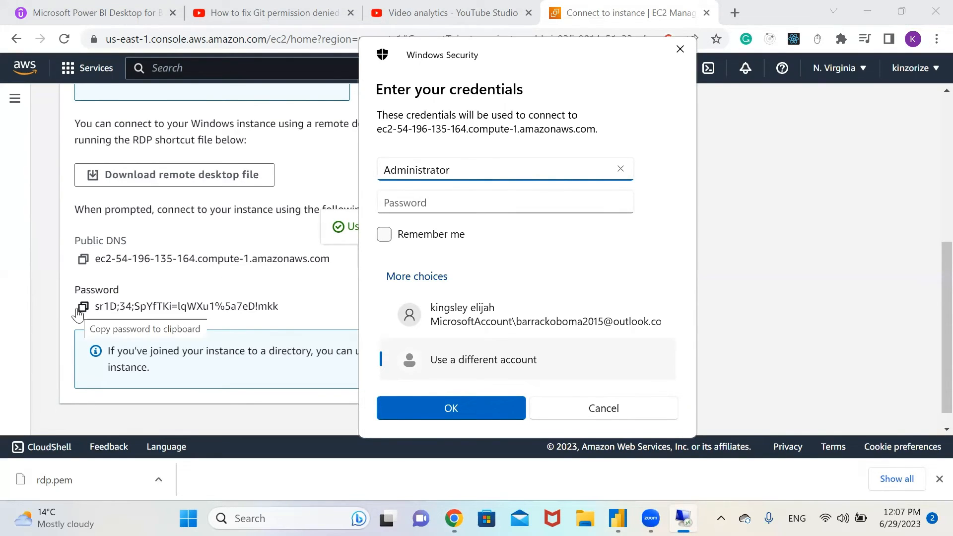
pyautogui.click(83, 306)
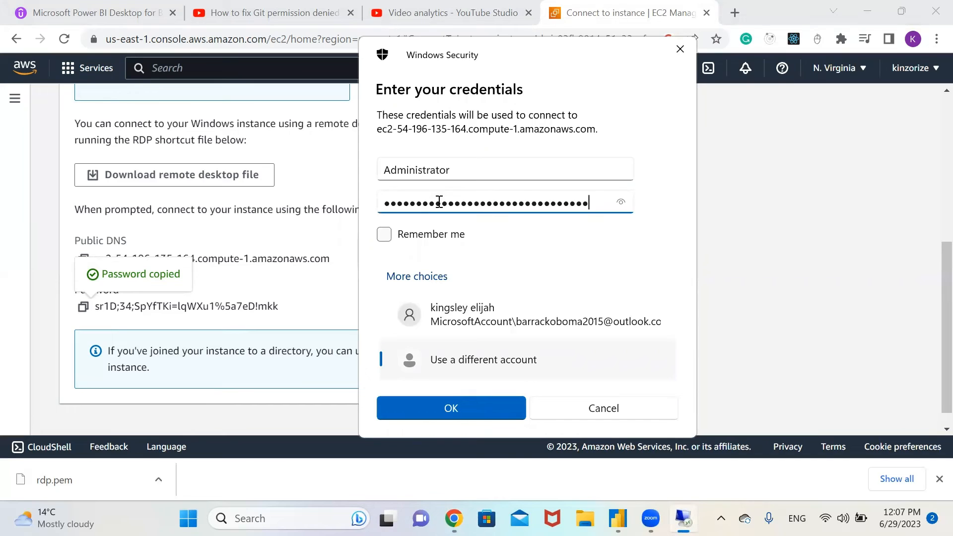
pyautogui.click(450, 408)
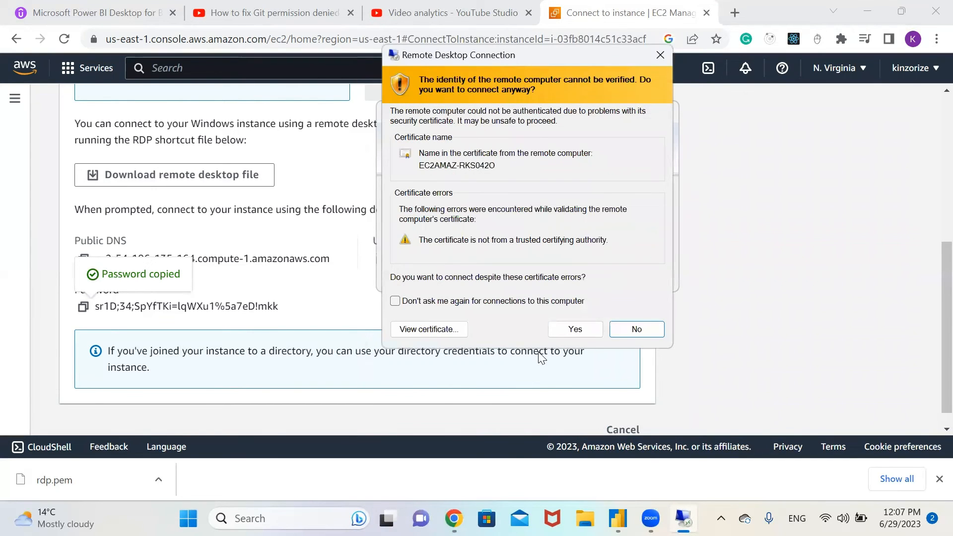
pyautogui.moveTo(498, 289)
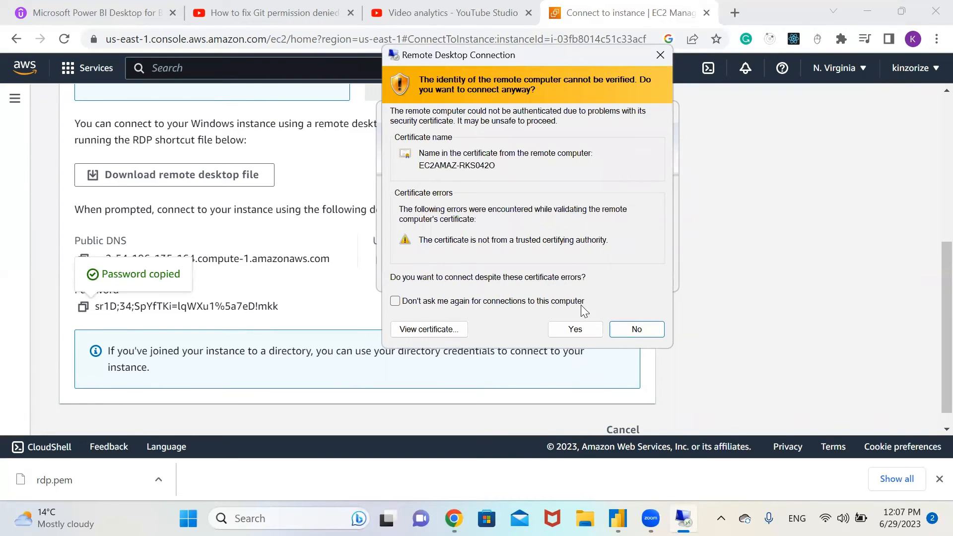
# - Accept the unverified certificate to open the instance's remote Windows desktop
pyautogui.click(574, 329)
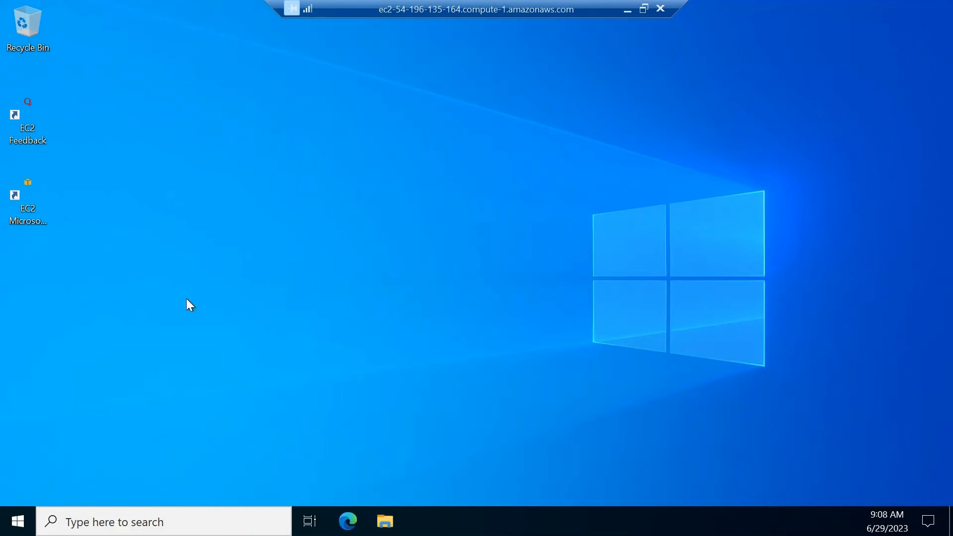
pyautogui.moveTo(8, 173)
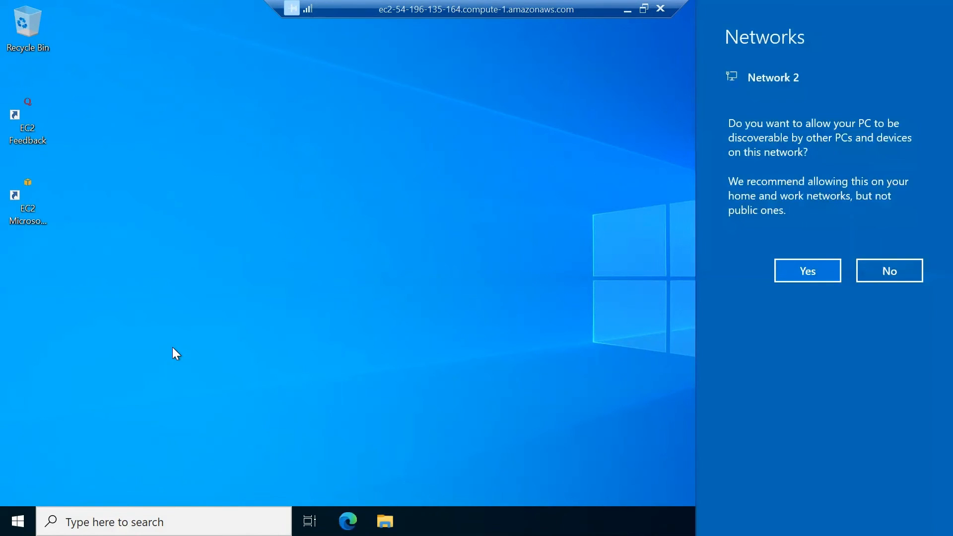
pyautogui.moveTo(92, 160)
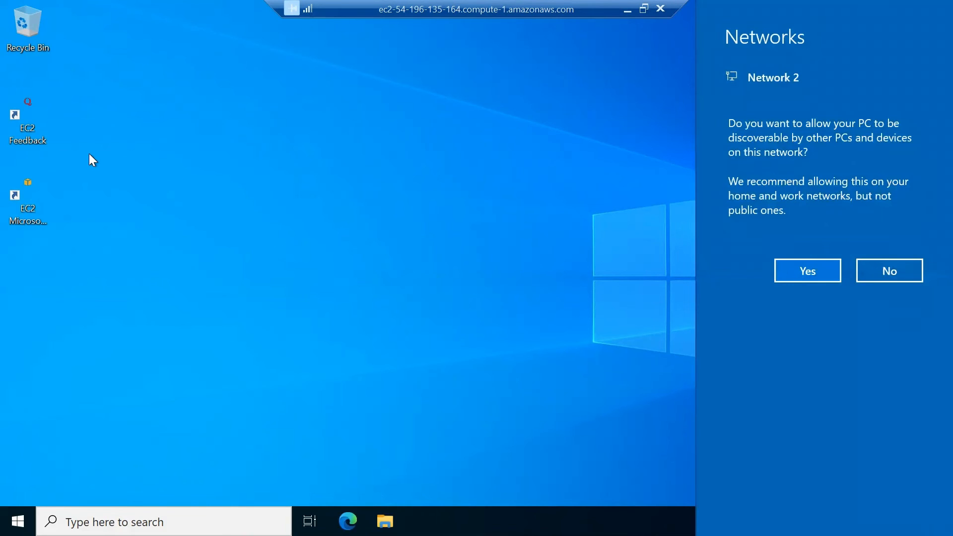
pyautogui.moveTo(103, 154)
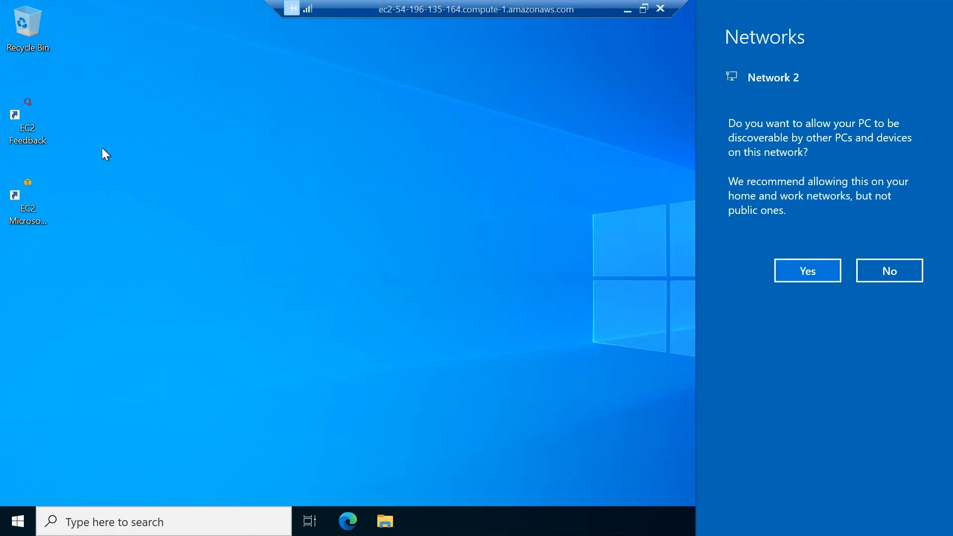
# - Dismiss the Networks discoverability prompt on the remote Windows desktop
pyautogui.click(807, 270)
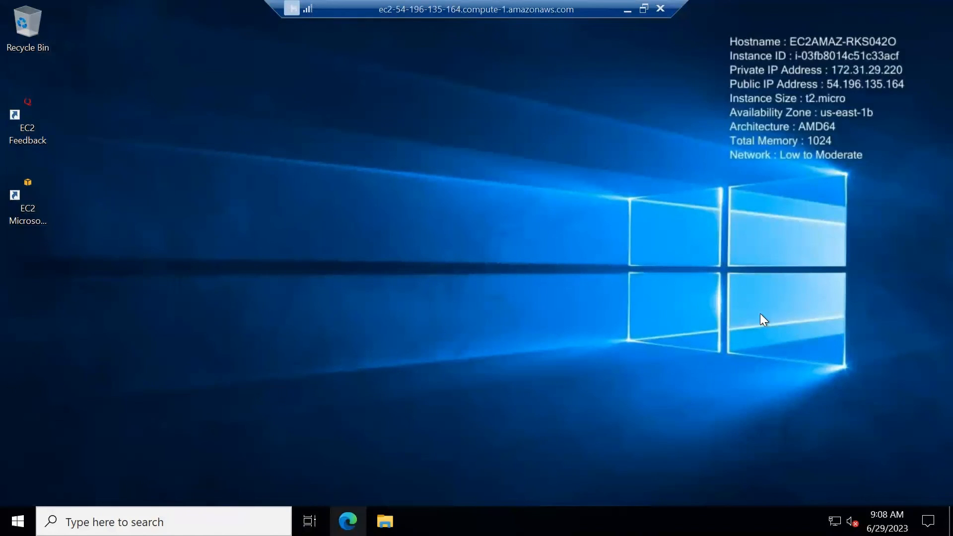
pyautogui.moveTo(816, 86)
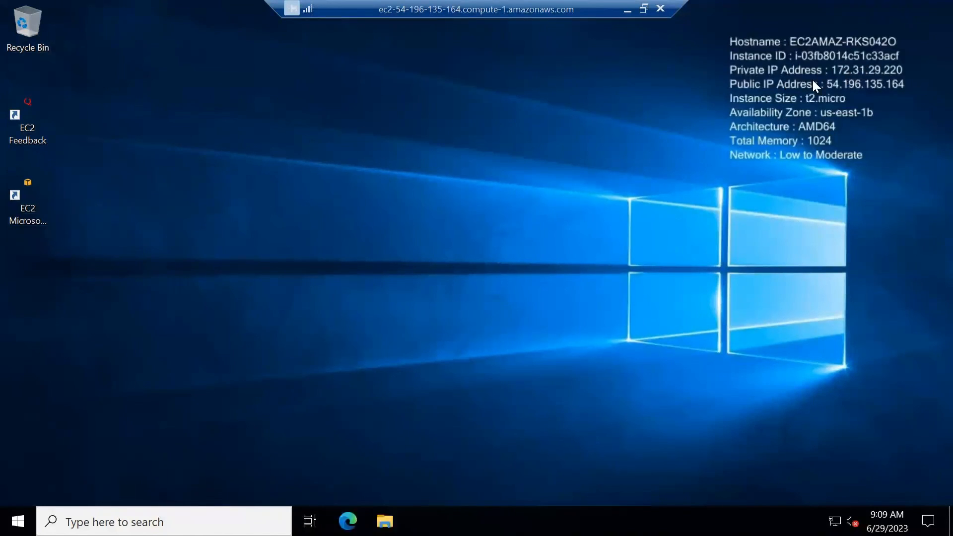
pyautogui.moveTo(842, 90)
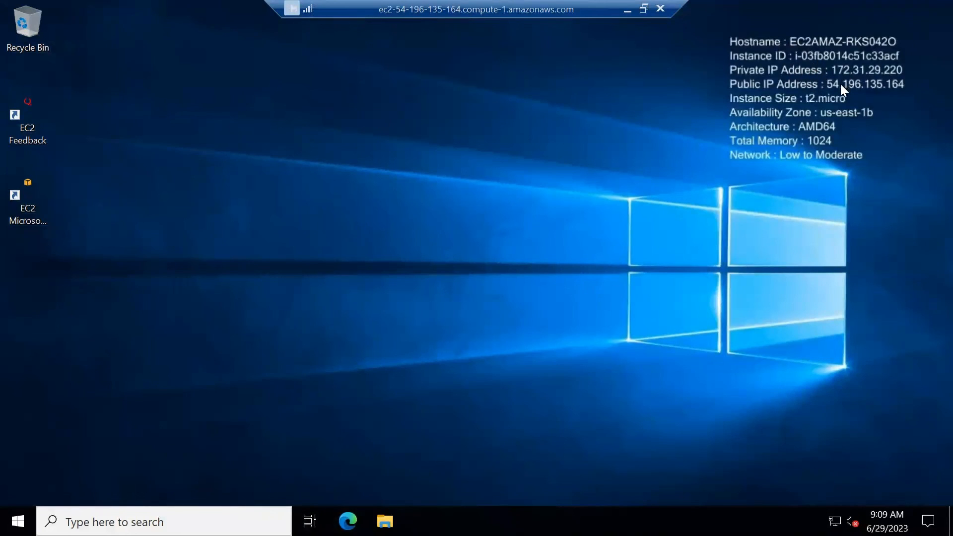
pyautogui.moveTo(823, 109)
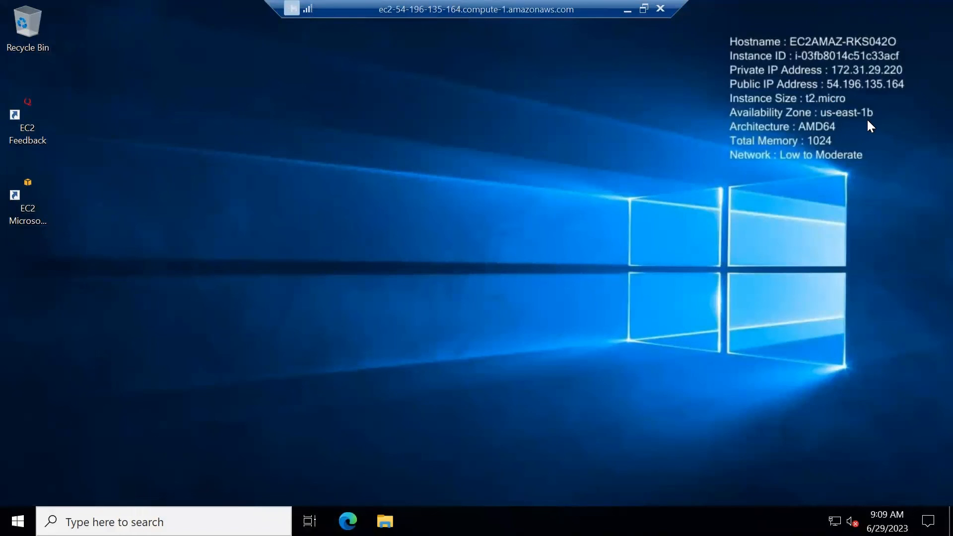
pyautogui.moveTo(840, 127)
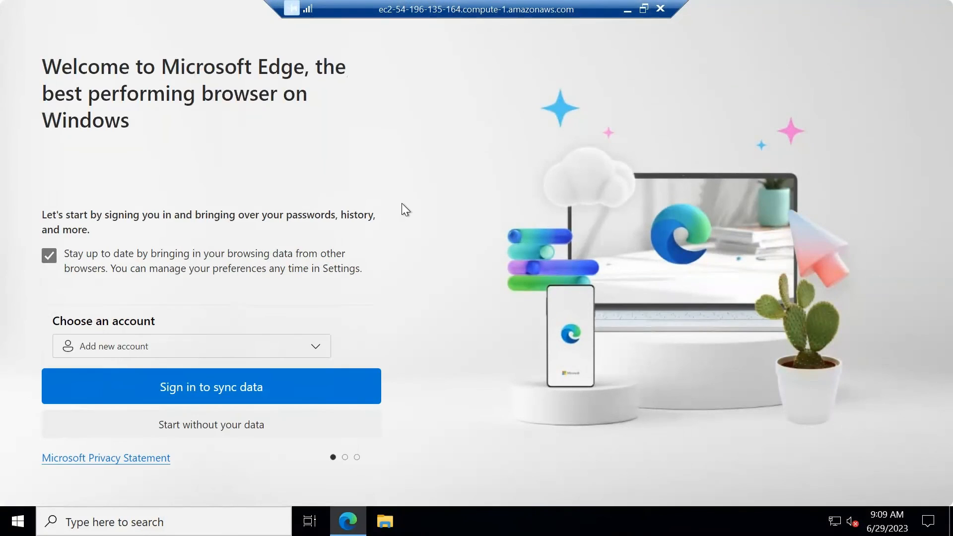
pyautogui.moveTo(369, 286)
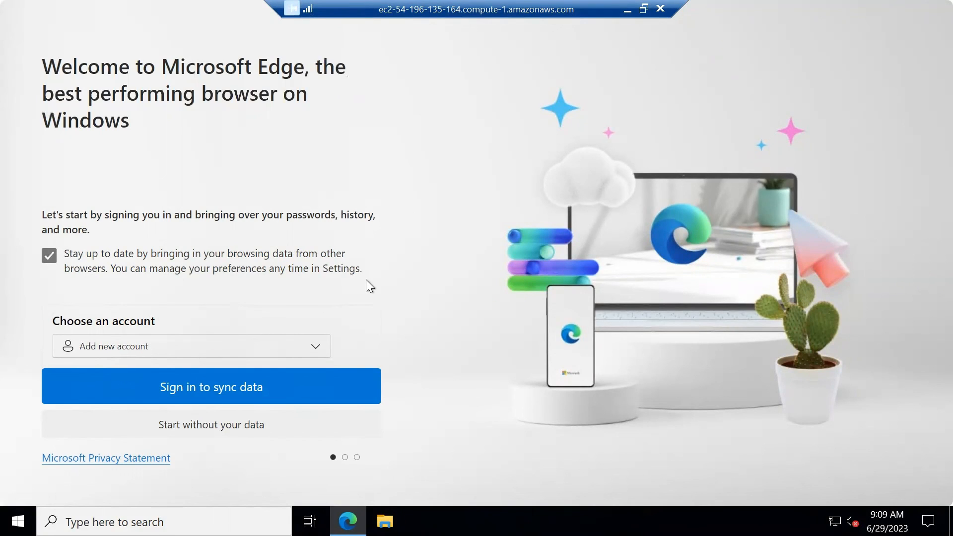